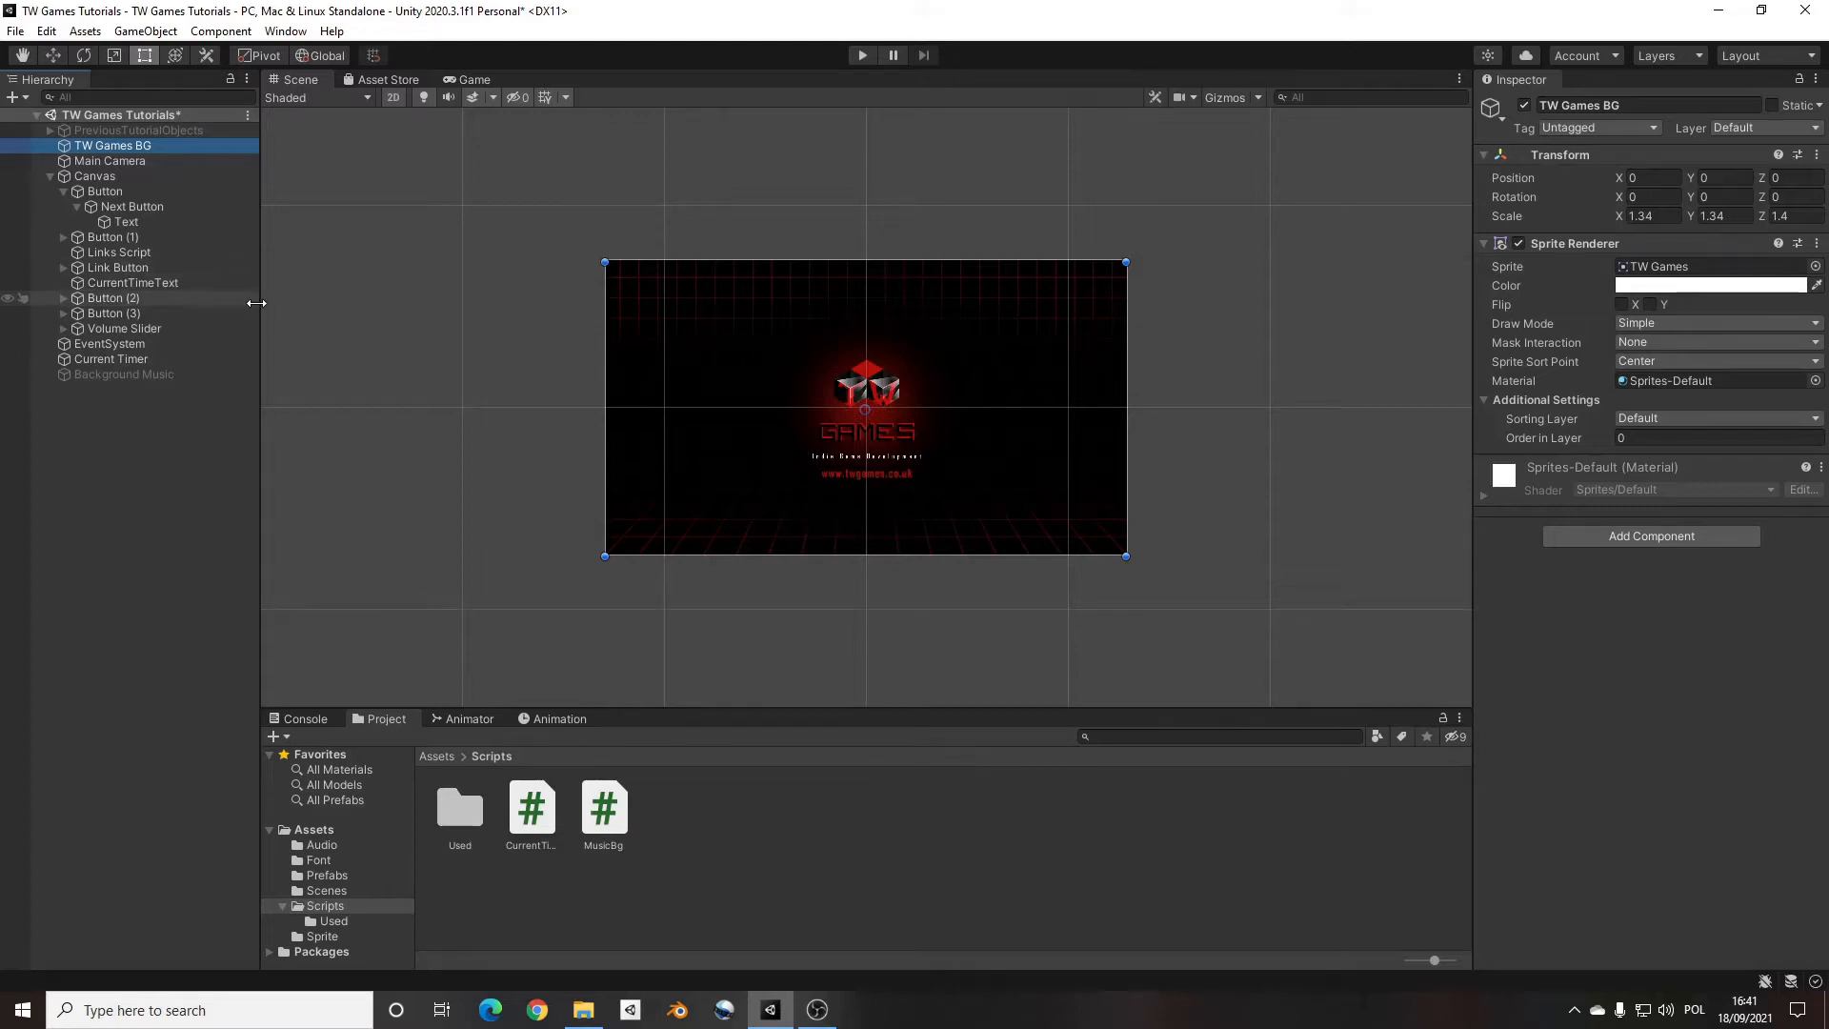
mouse_move(254, 301)
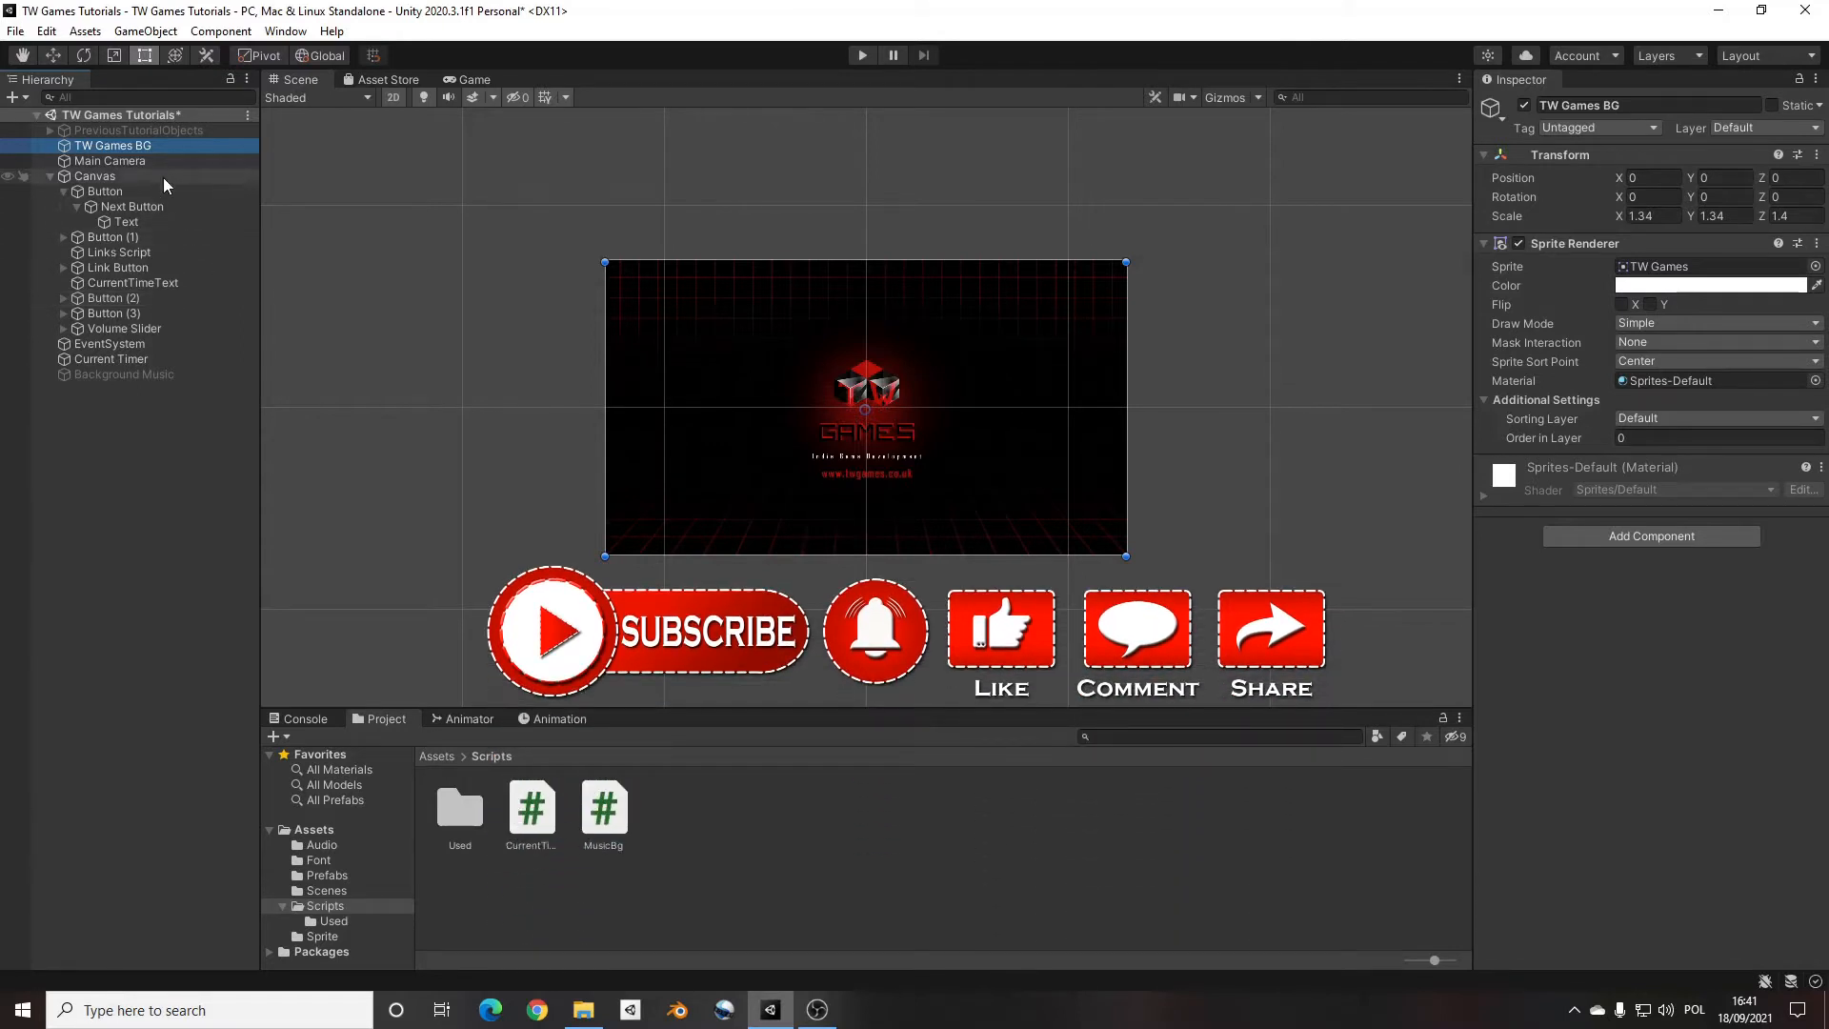
Select the Canvas object in the Hierarchy
click(94, 176)
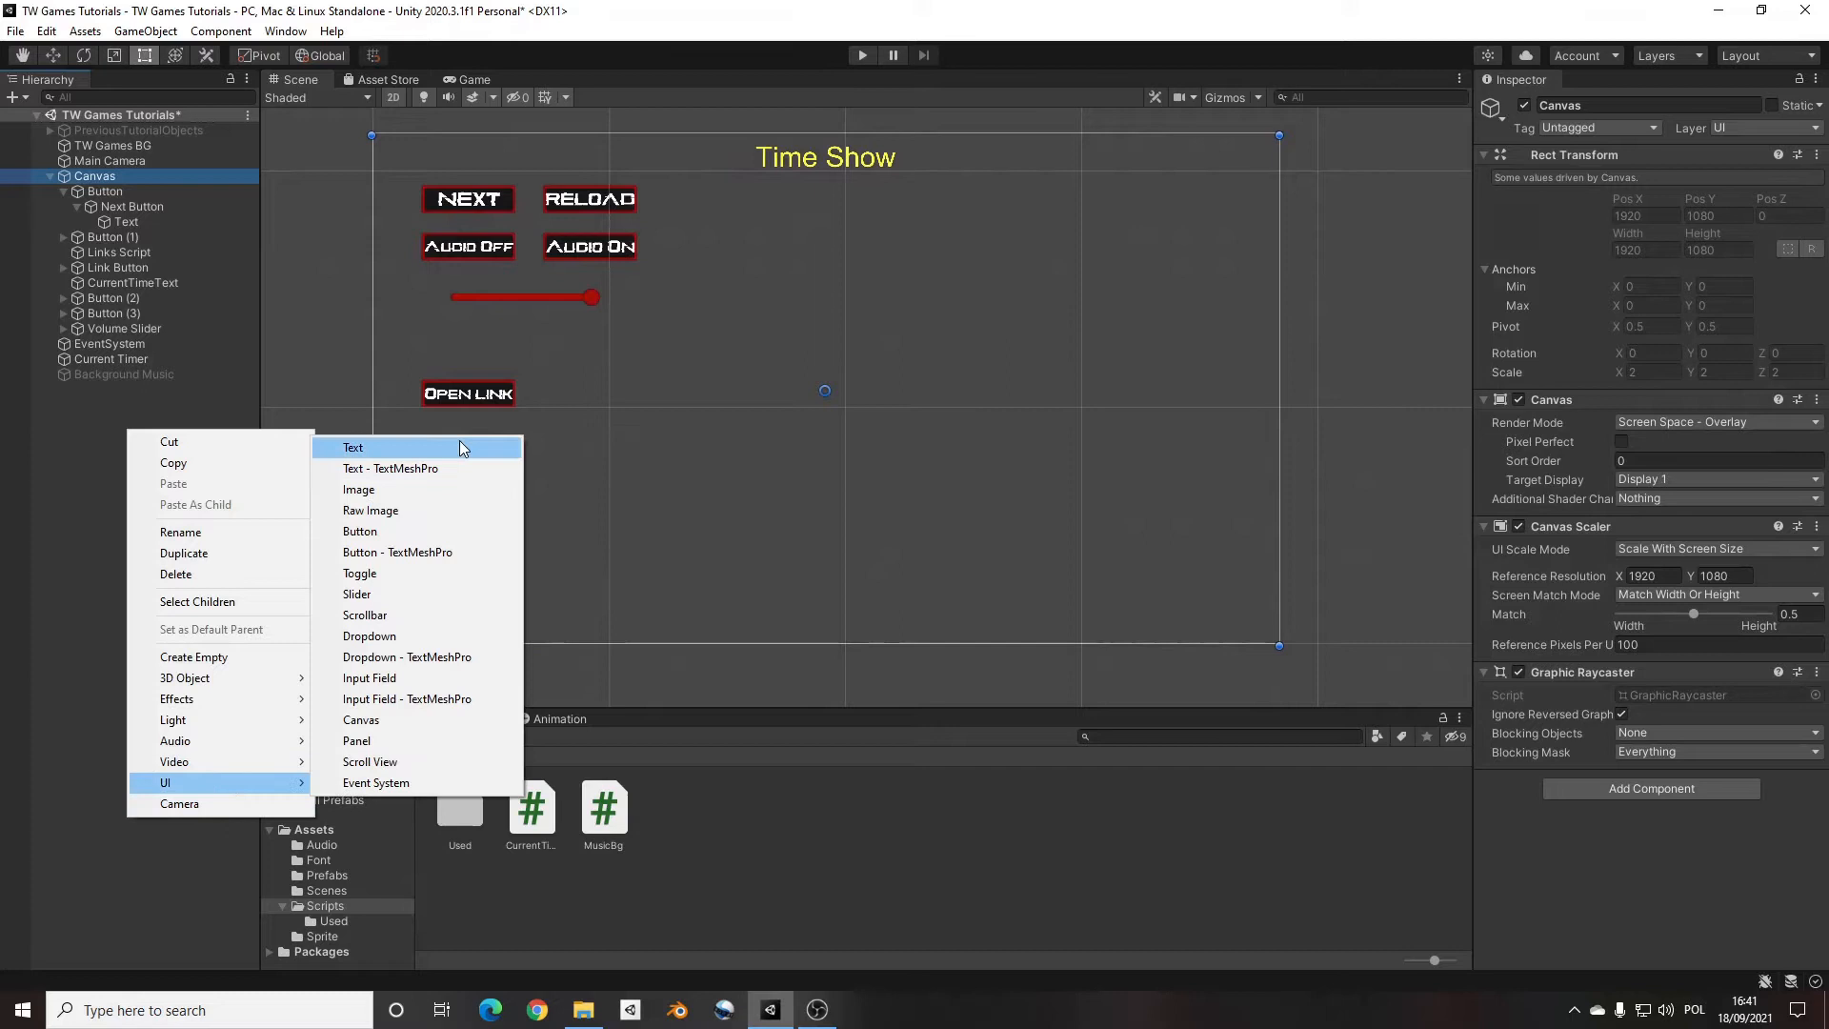
Add a UI Text to the Canvas with Best Fit sizing and white colour
click(353, 447)
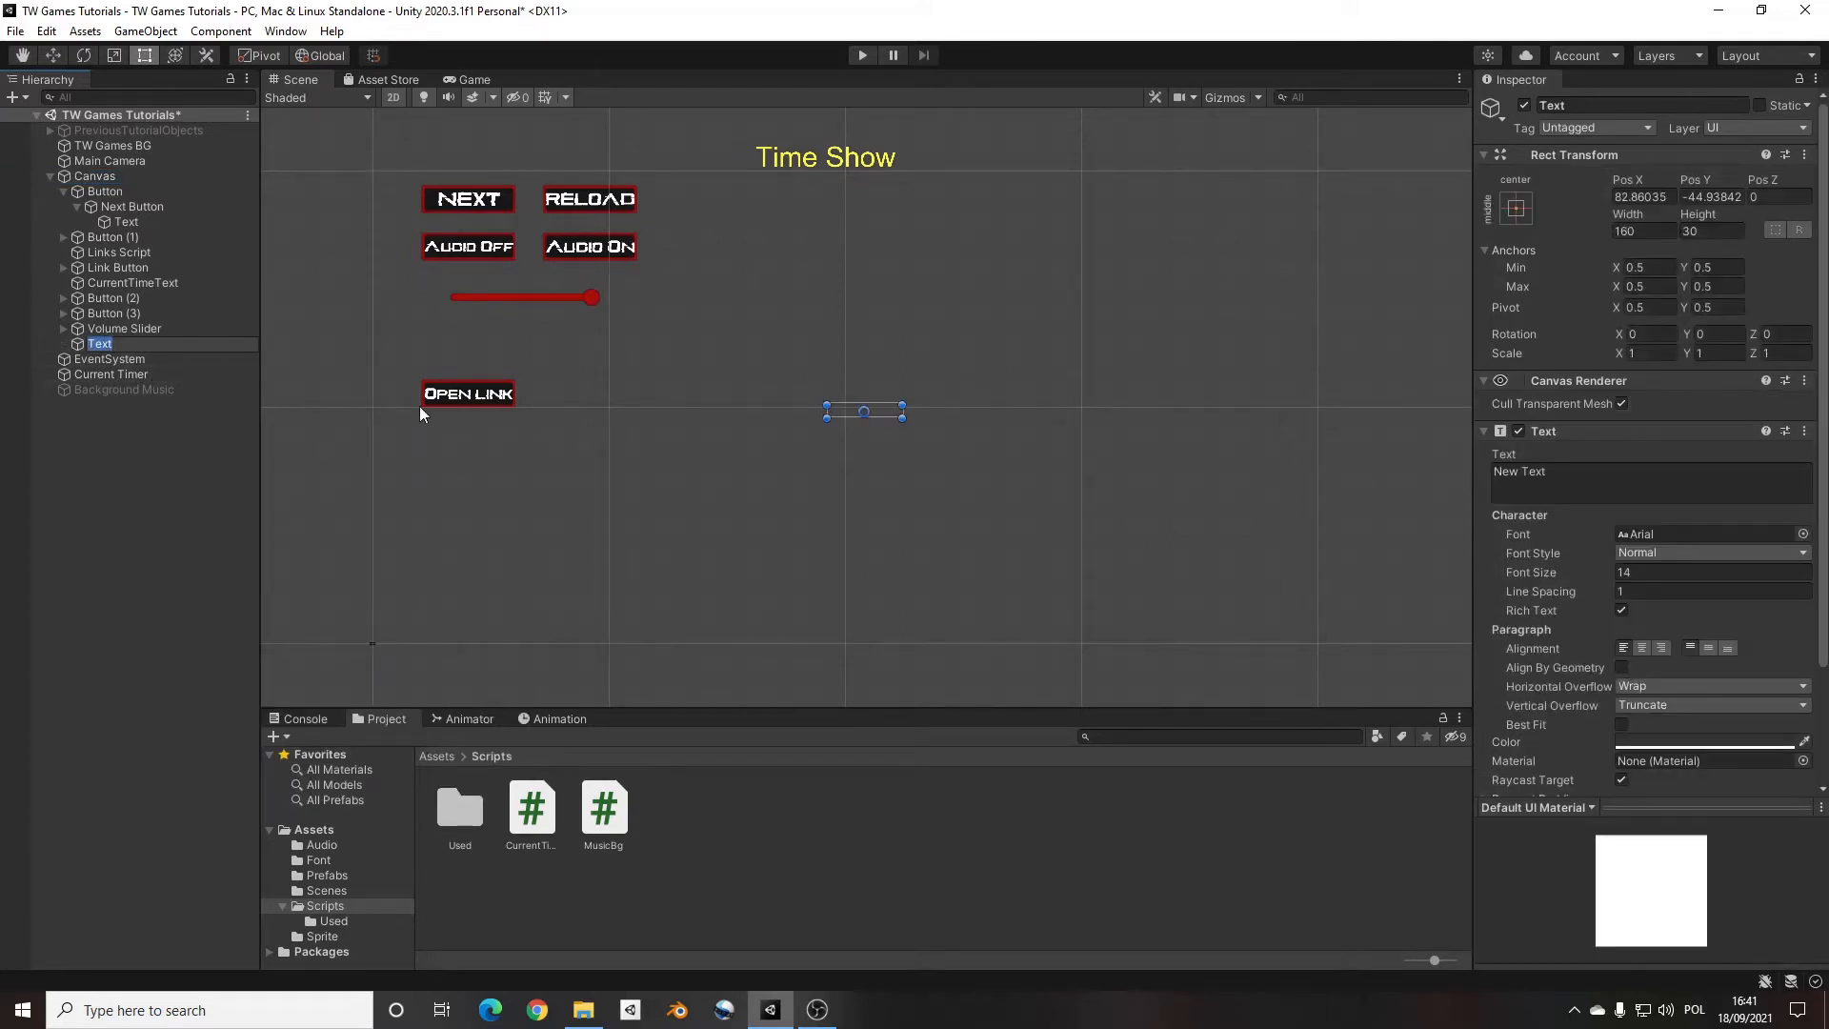
mouse_move(1570, 521)
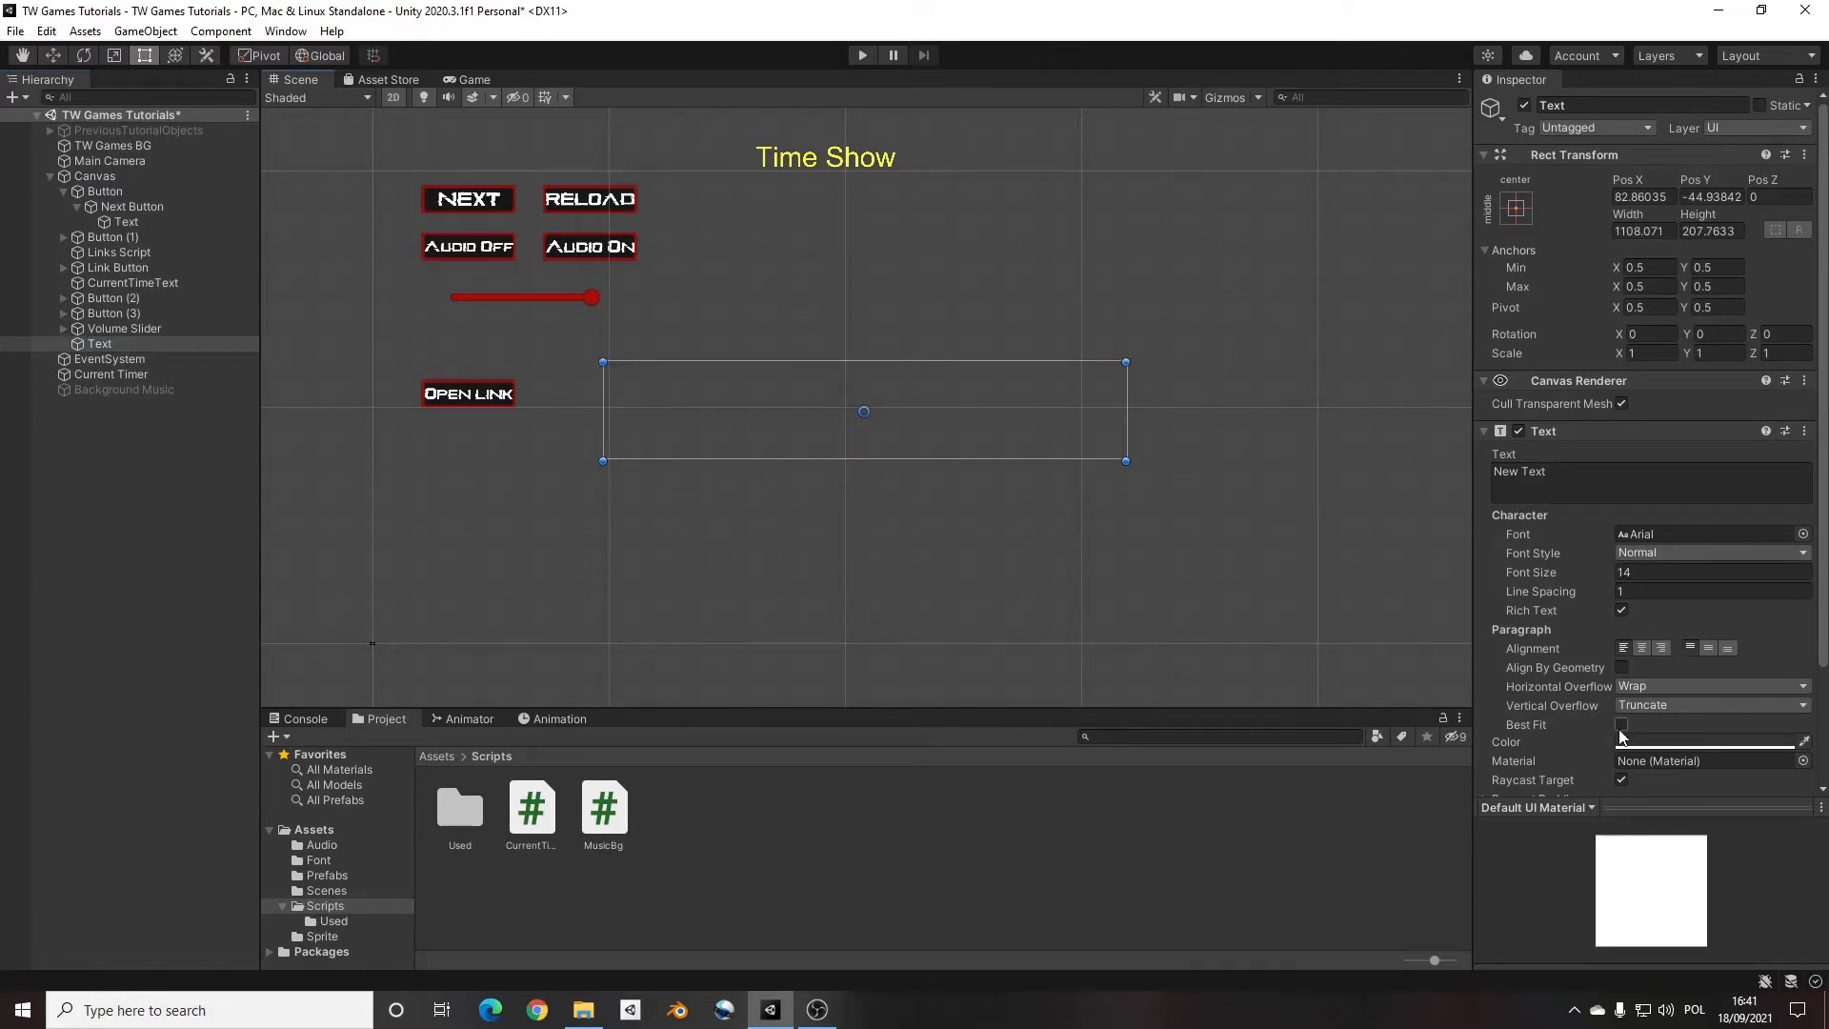
click(1620, 724)
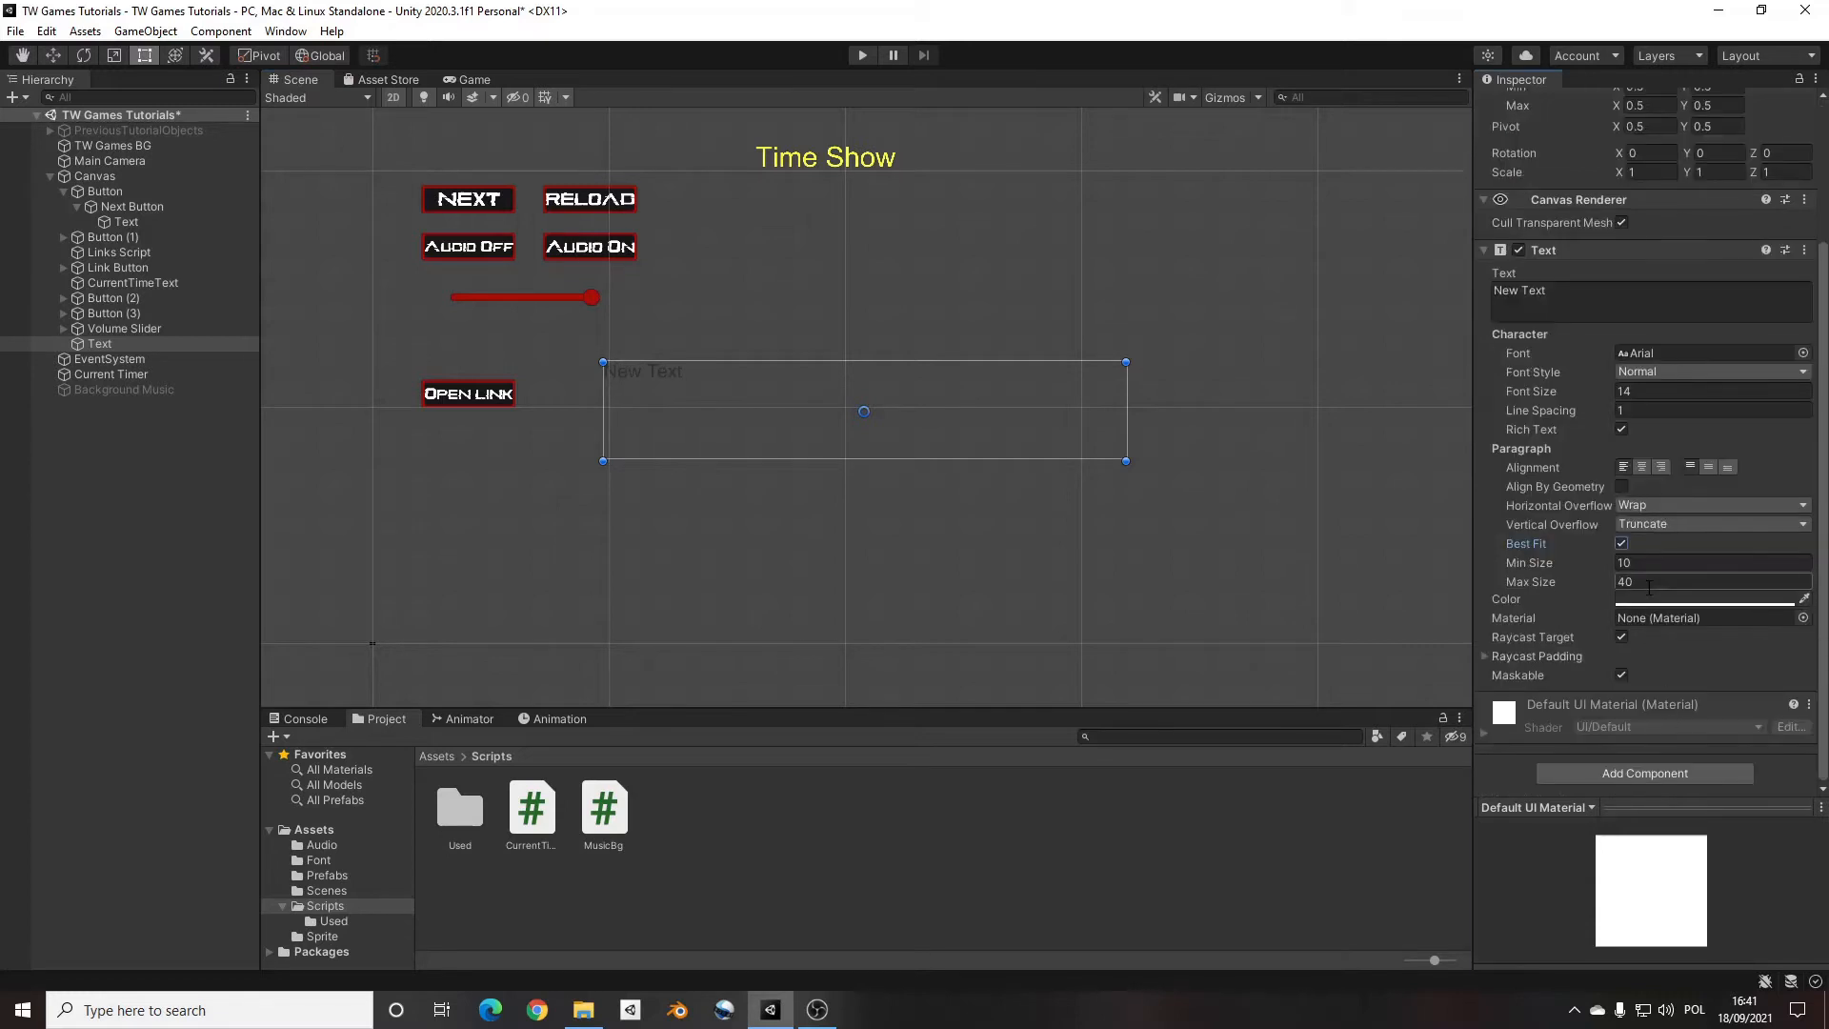
text(600)
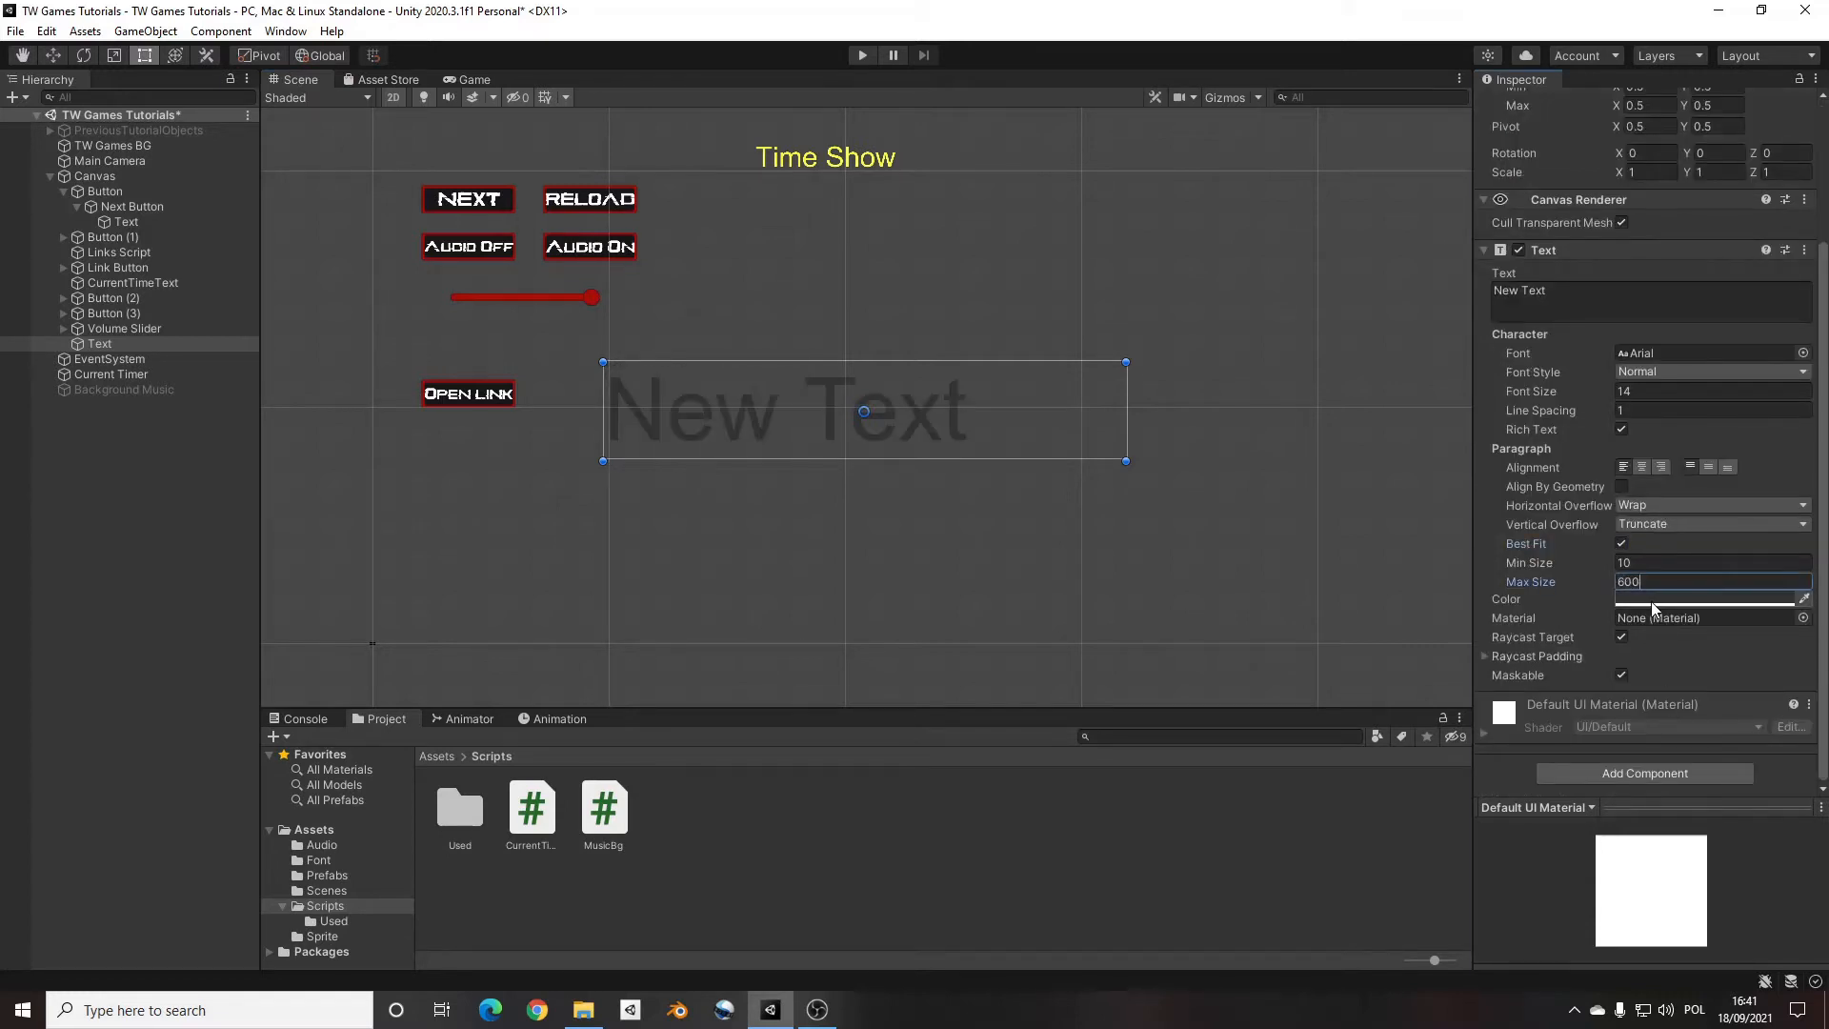
click(1711, 598)
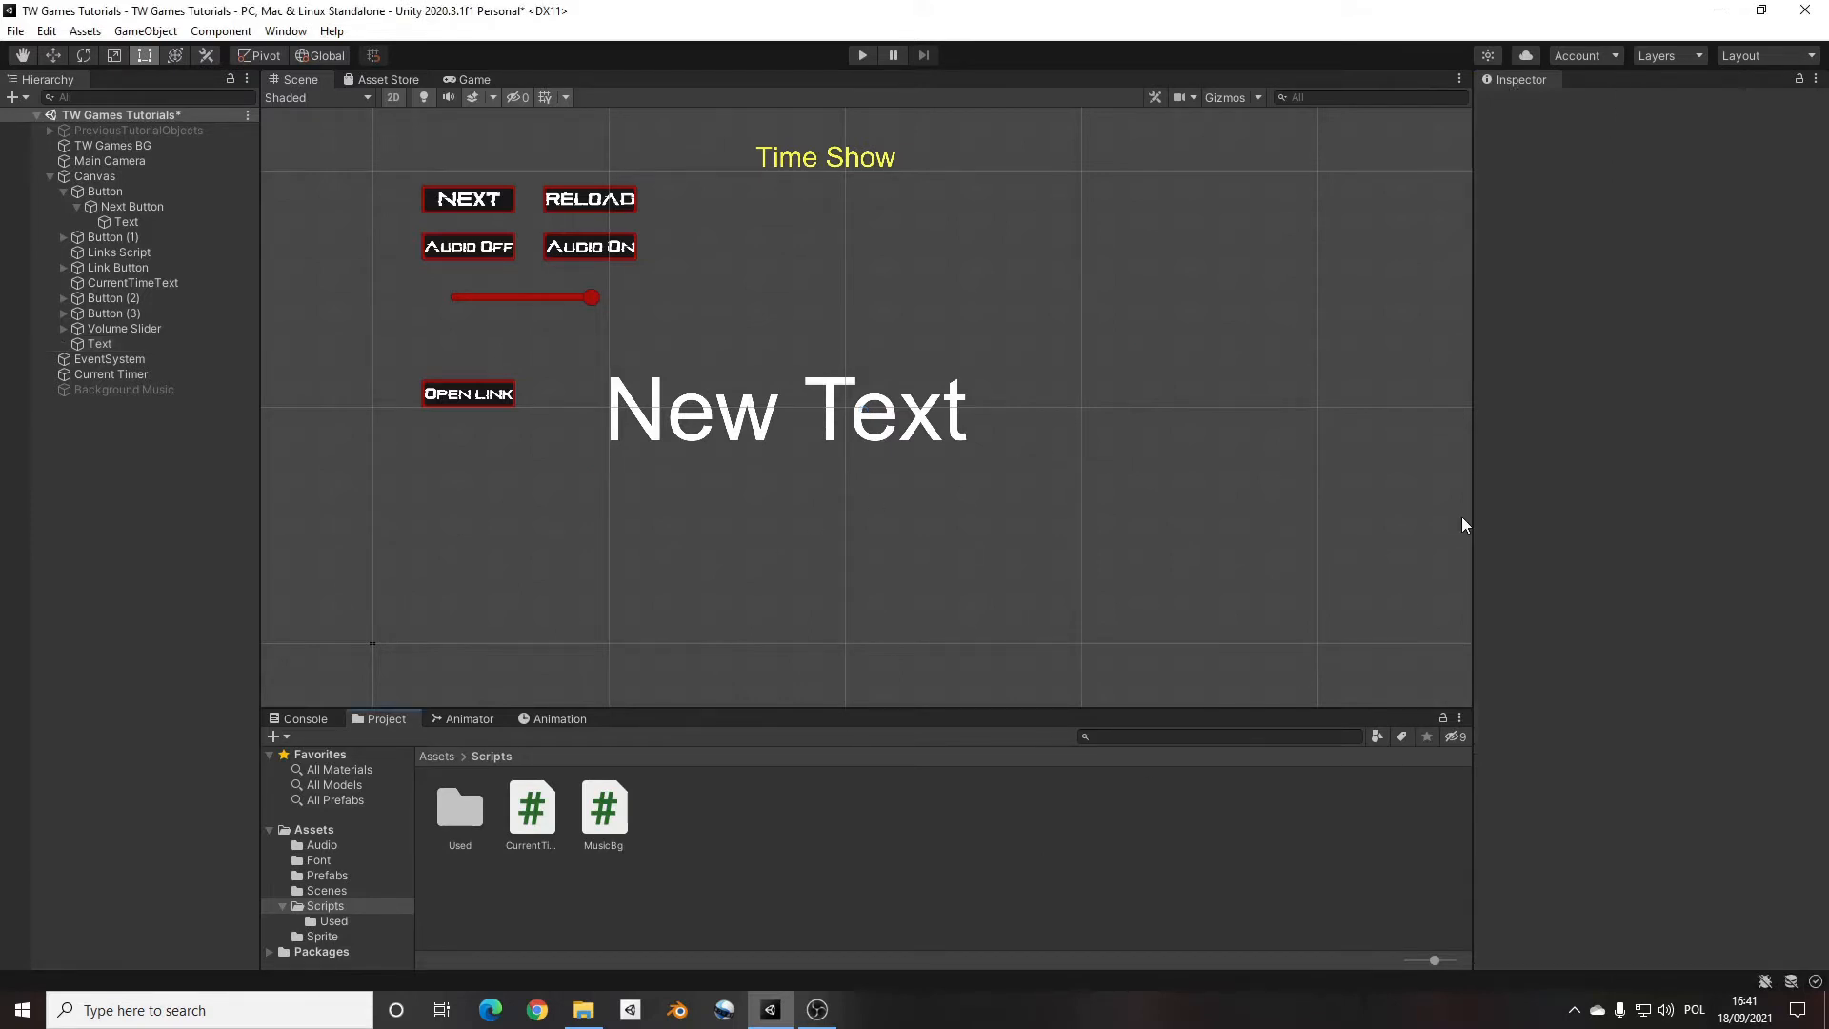
click(98, 343)
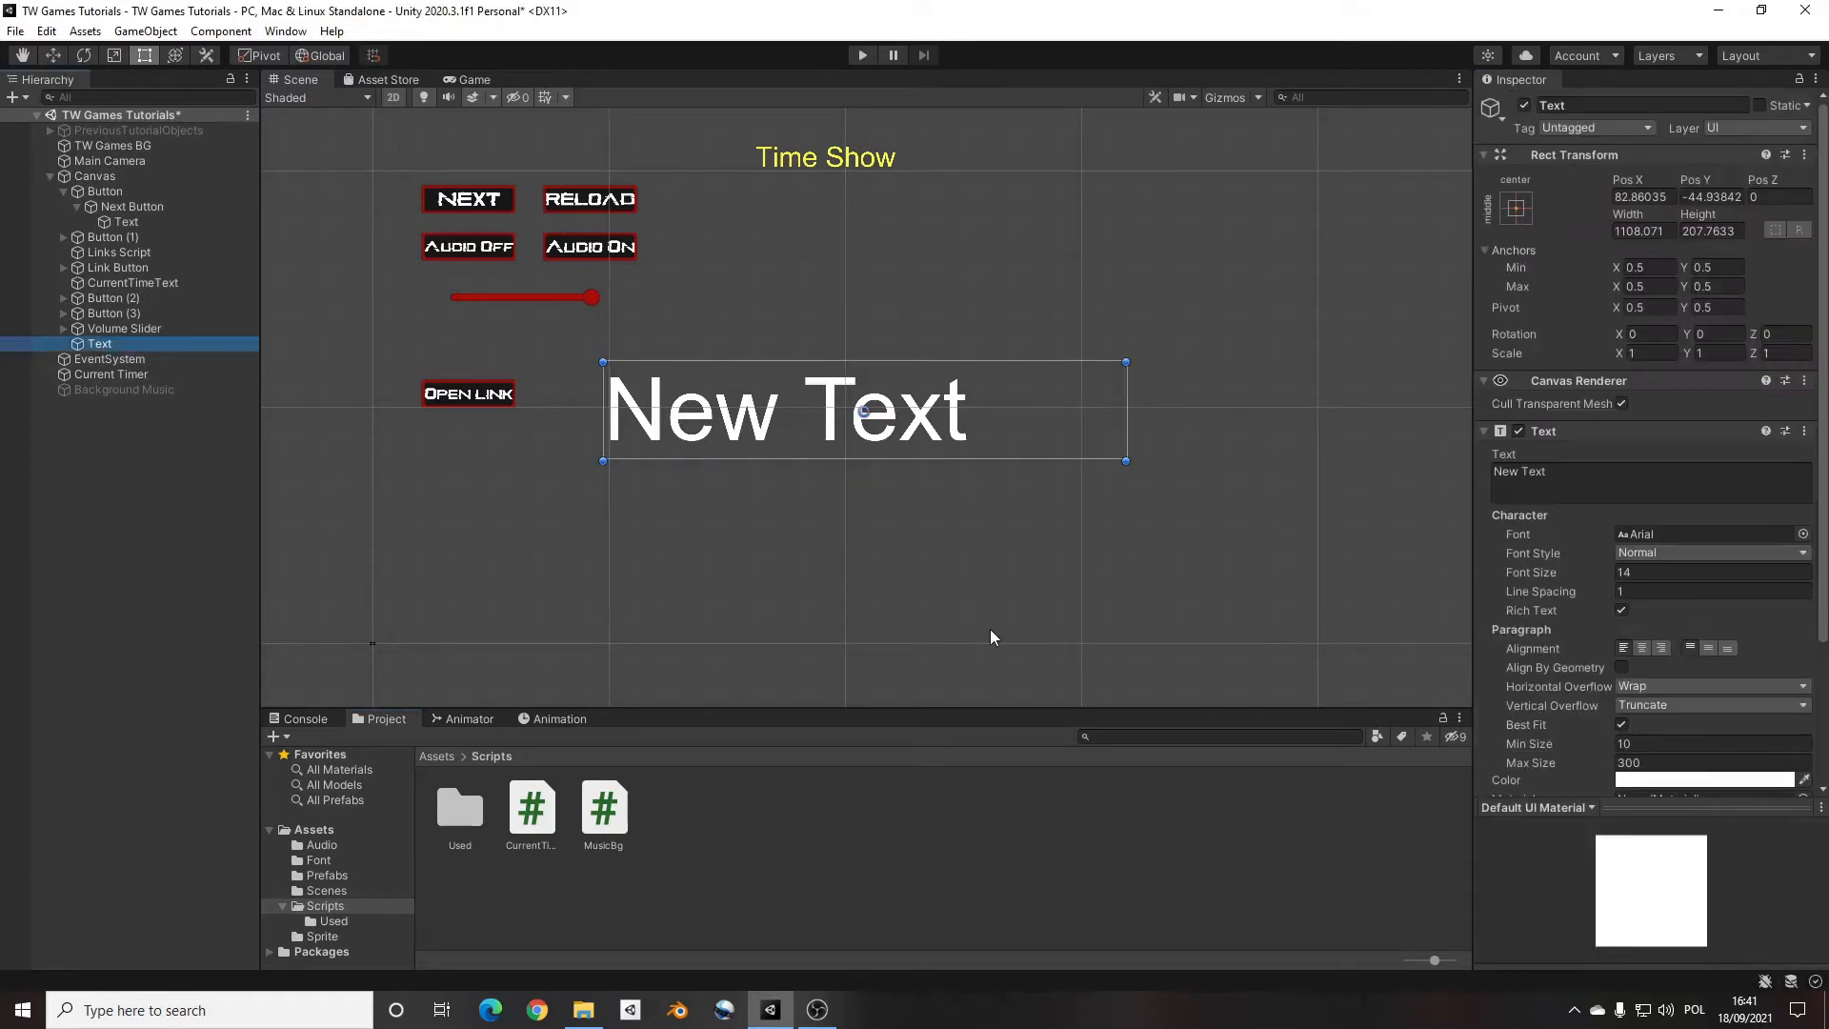
click(1225, 737)
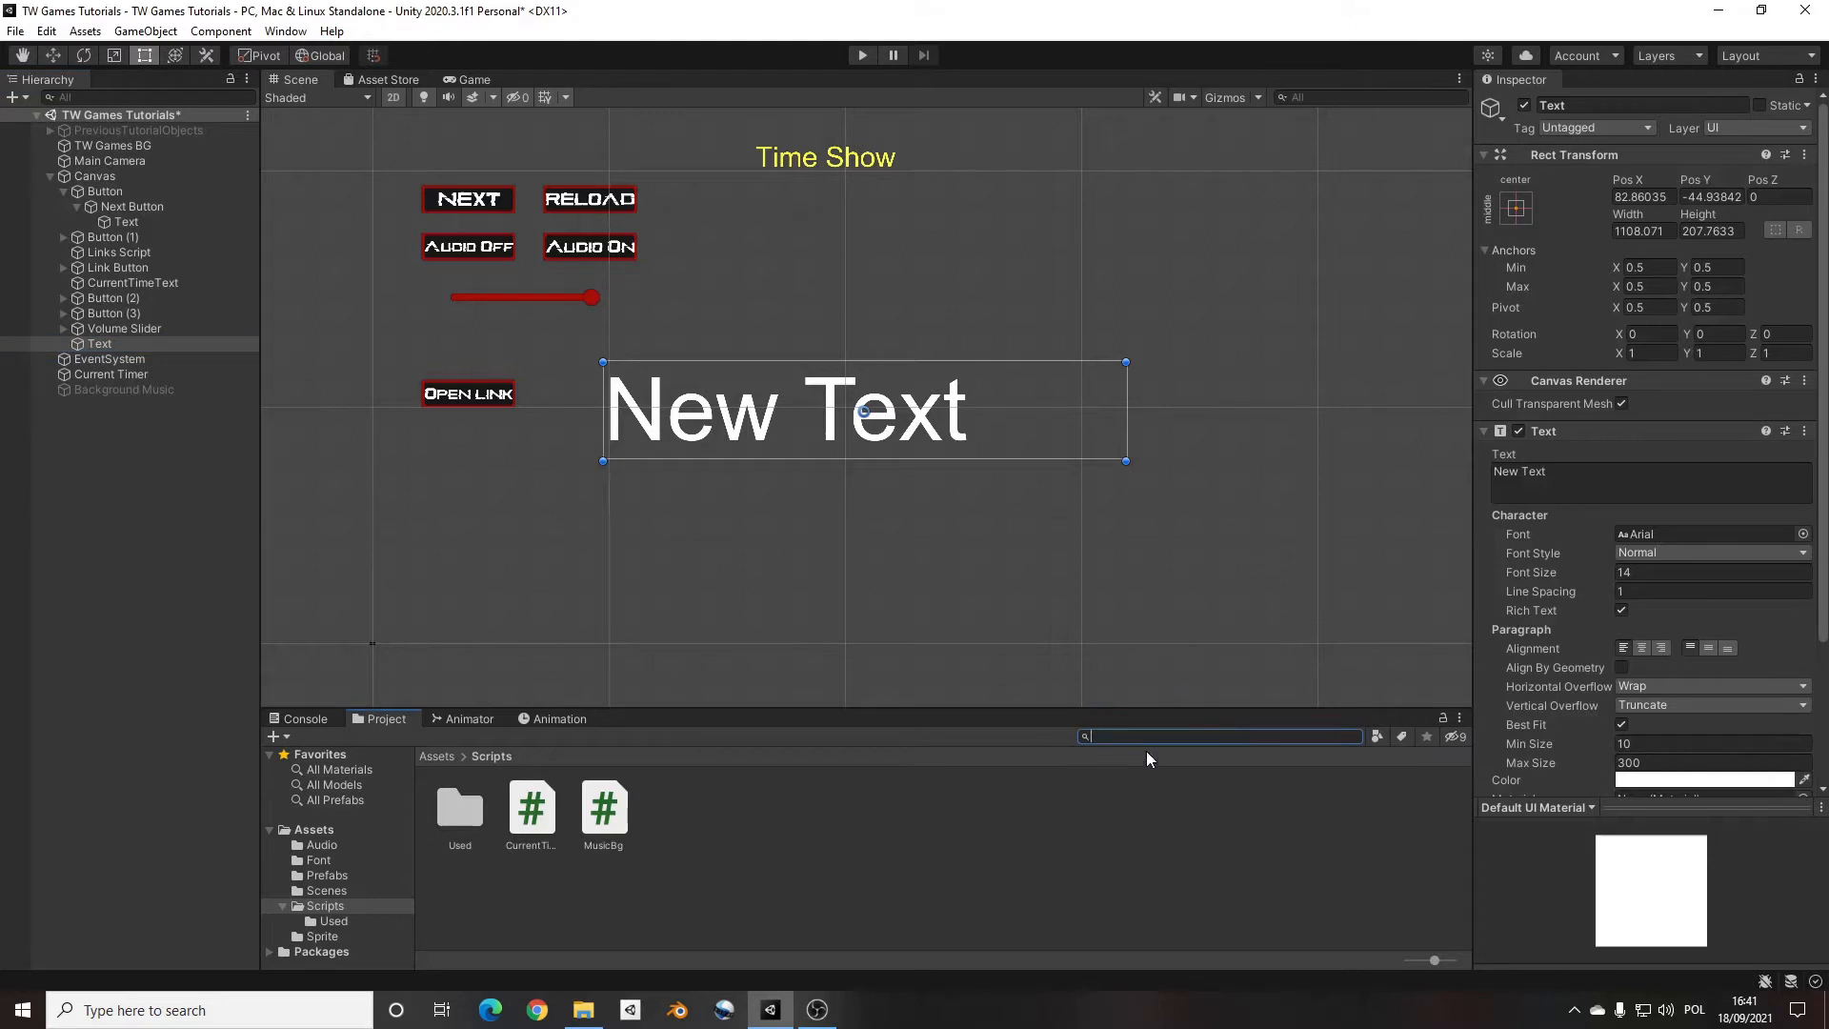
Search the Project window for 'outline', widening results to packages and all sources
text(outline)
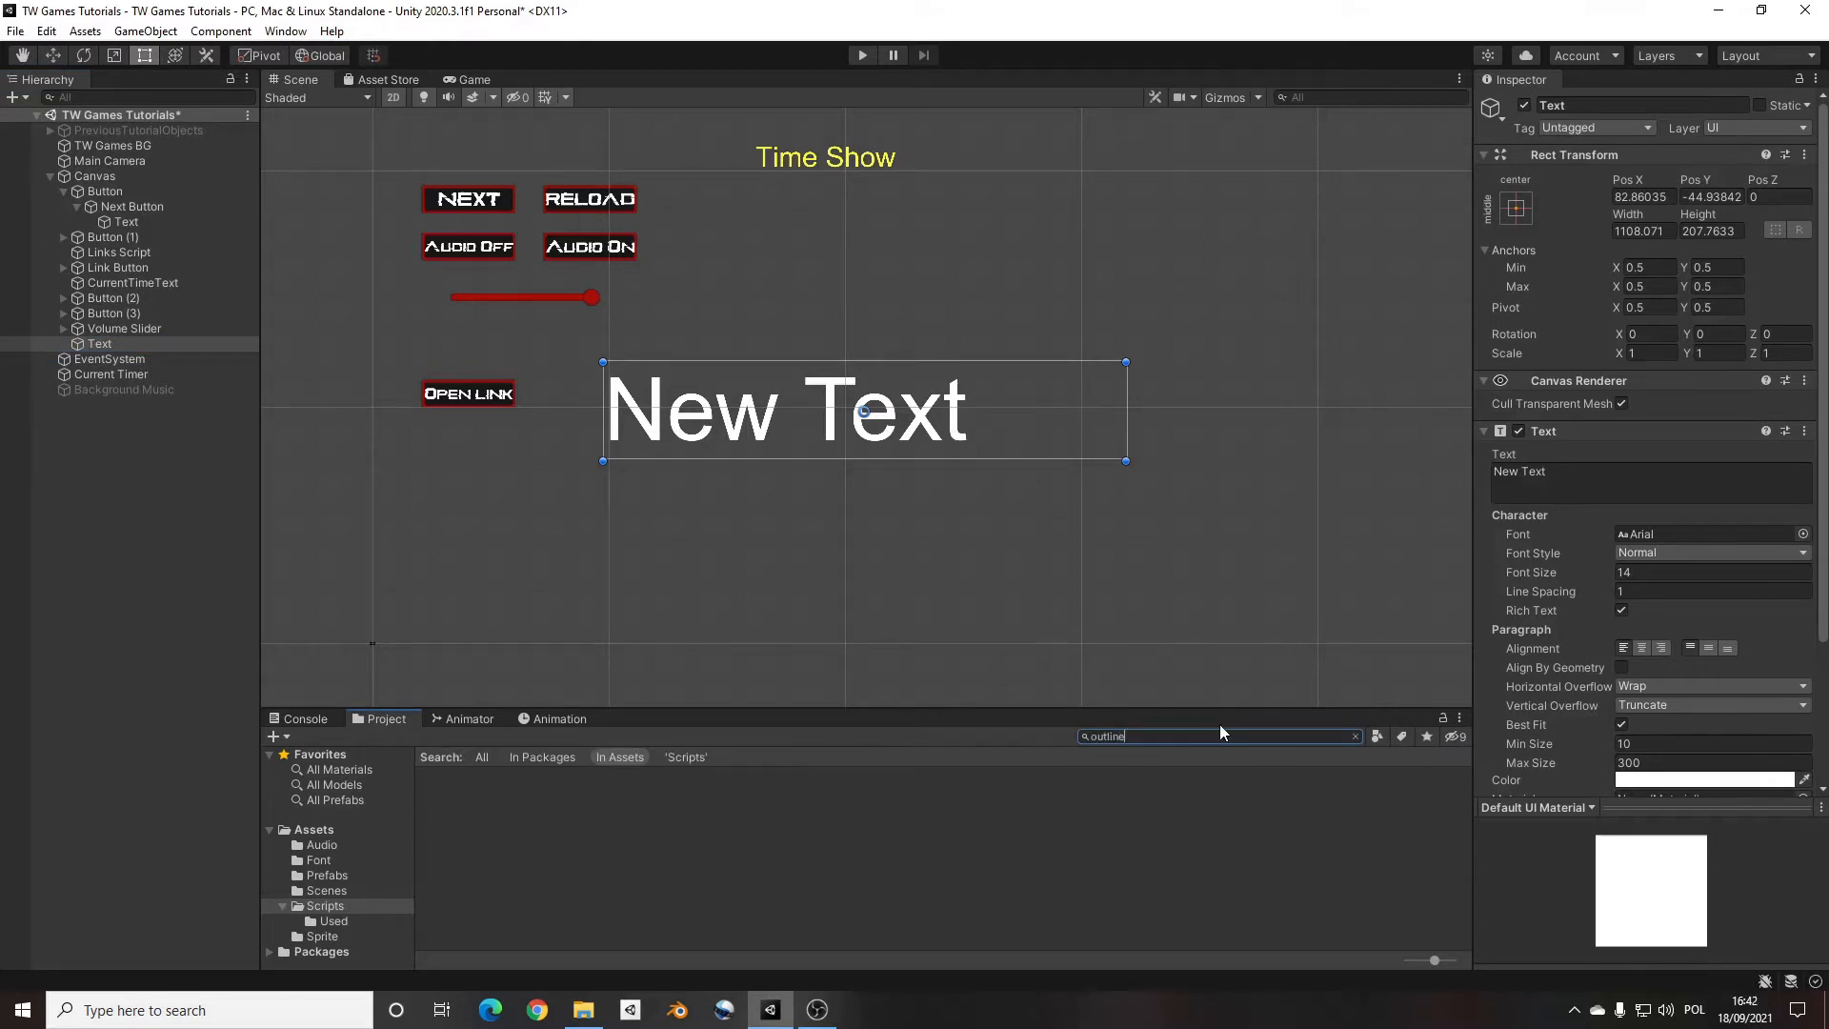
scroll(down, 3)
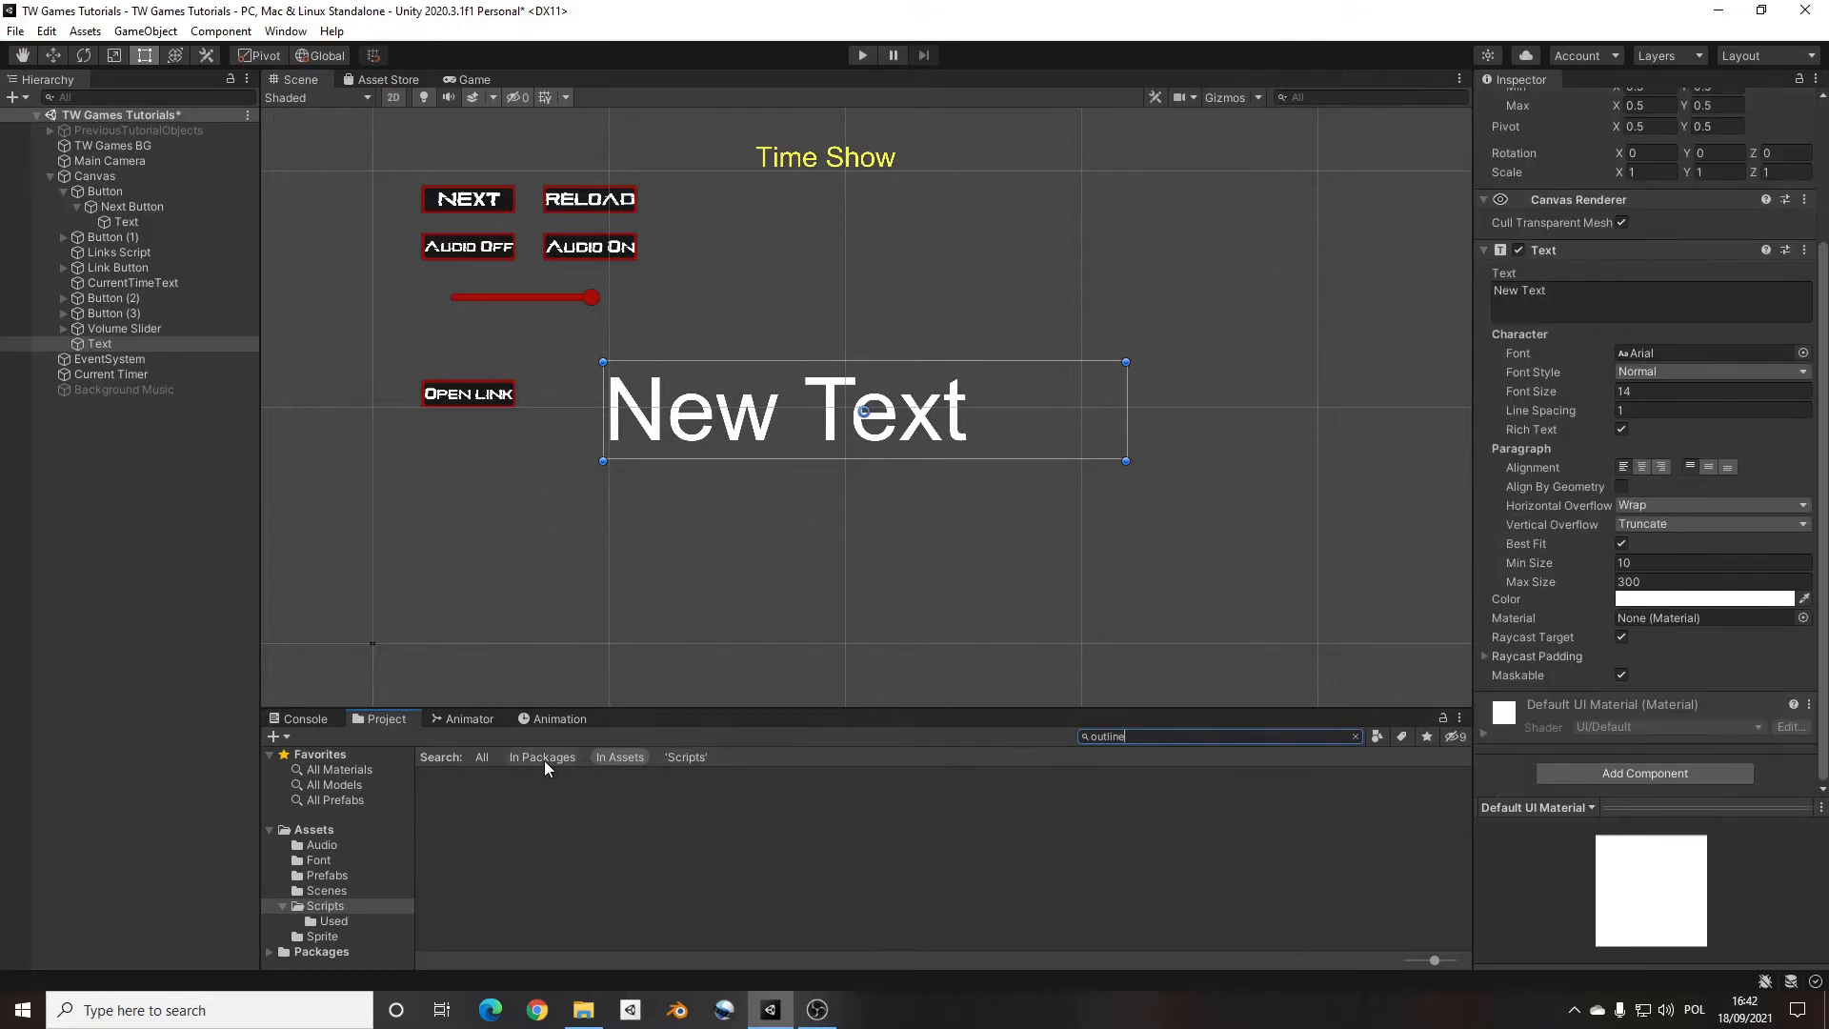
click(541, 758)
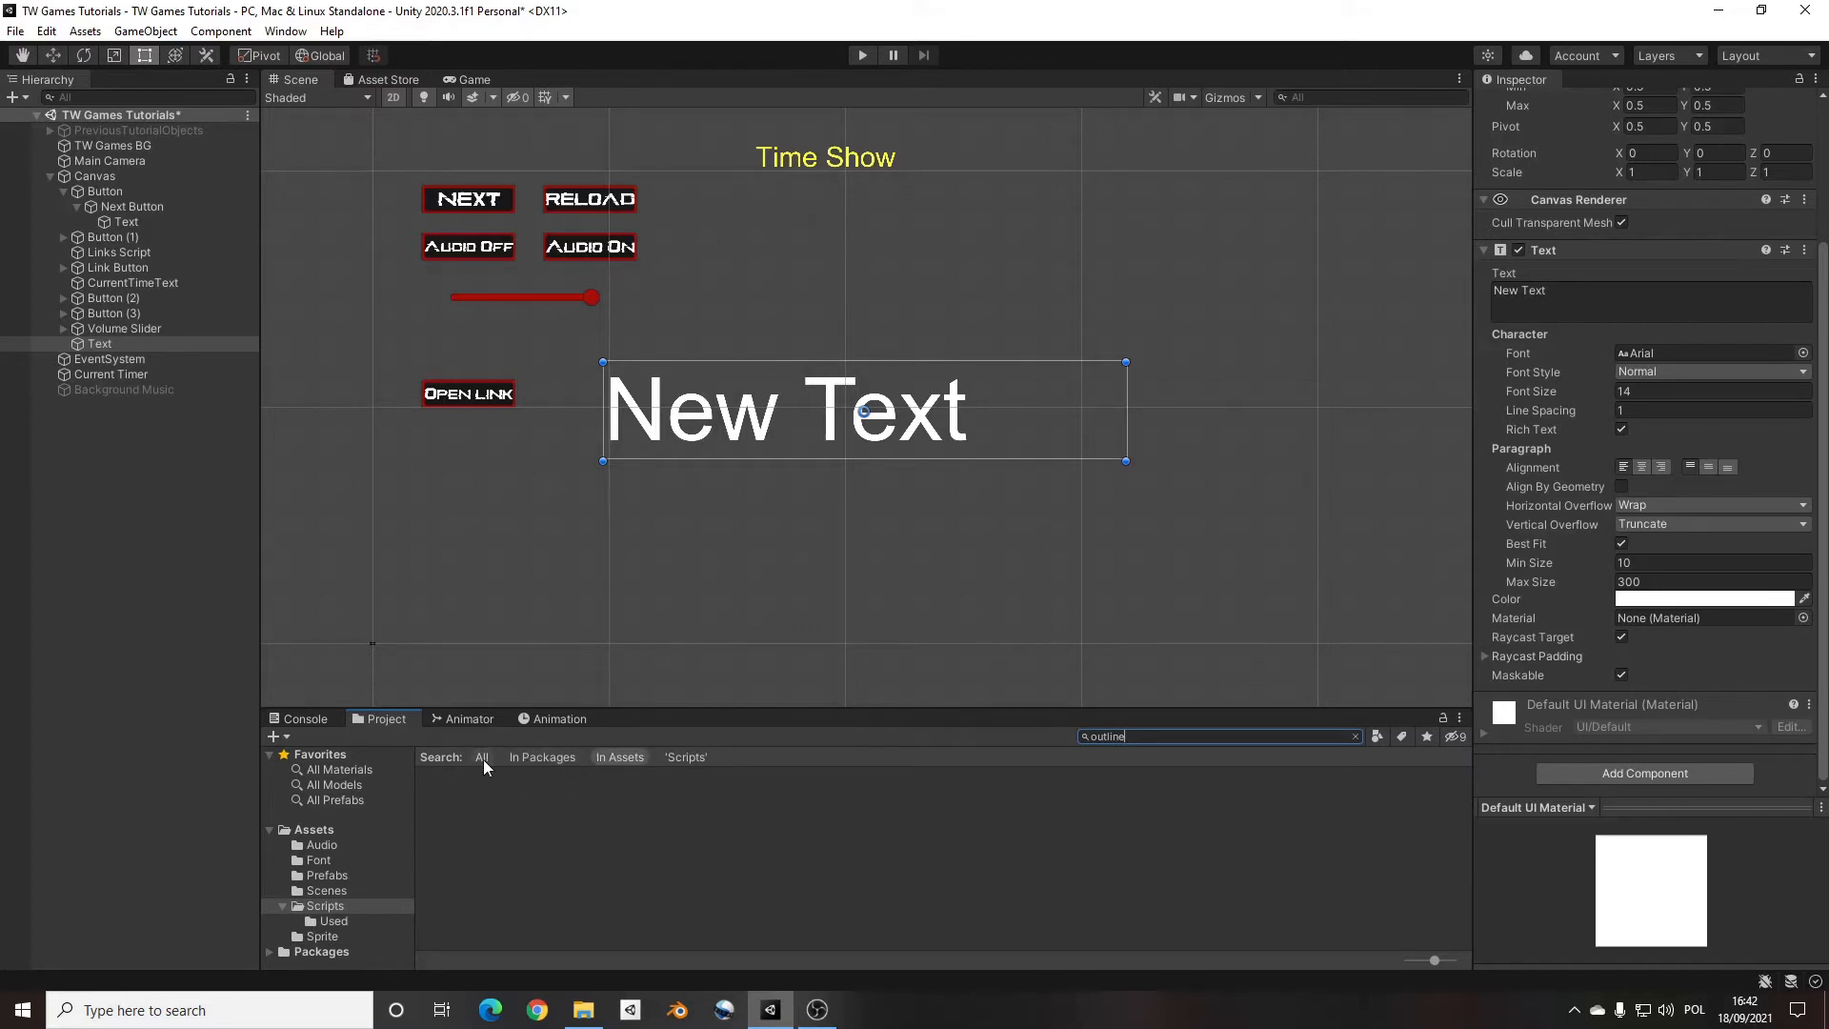
click(480, 756)
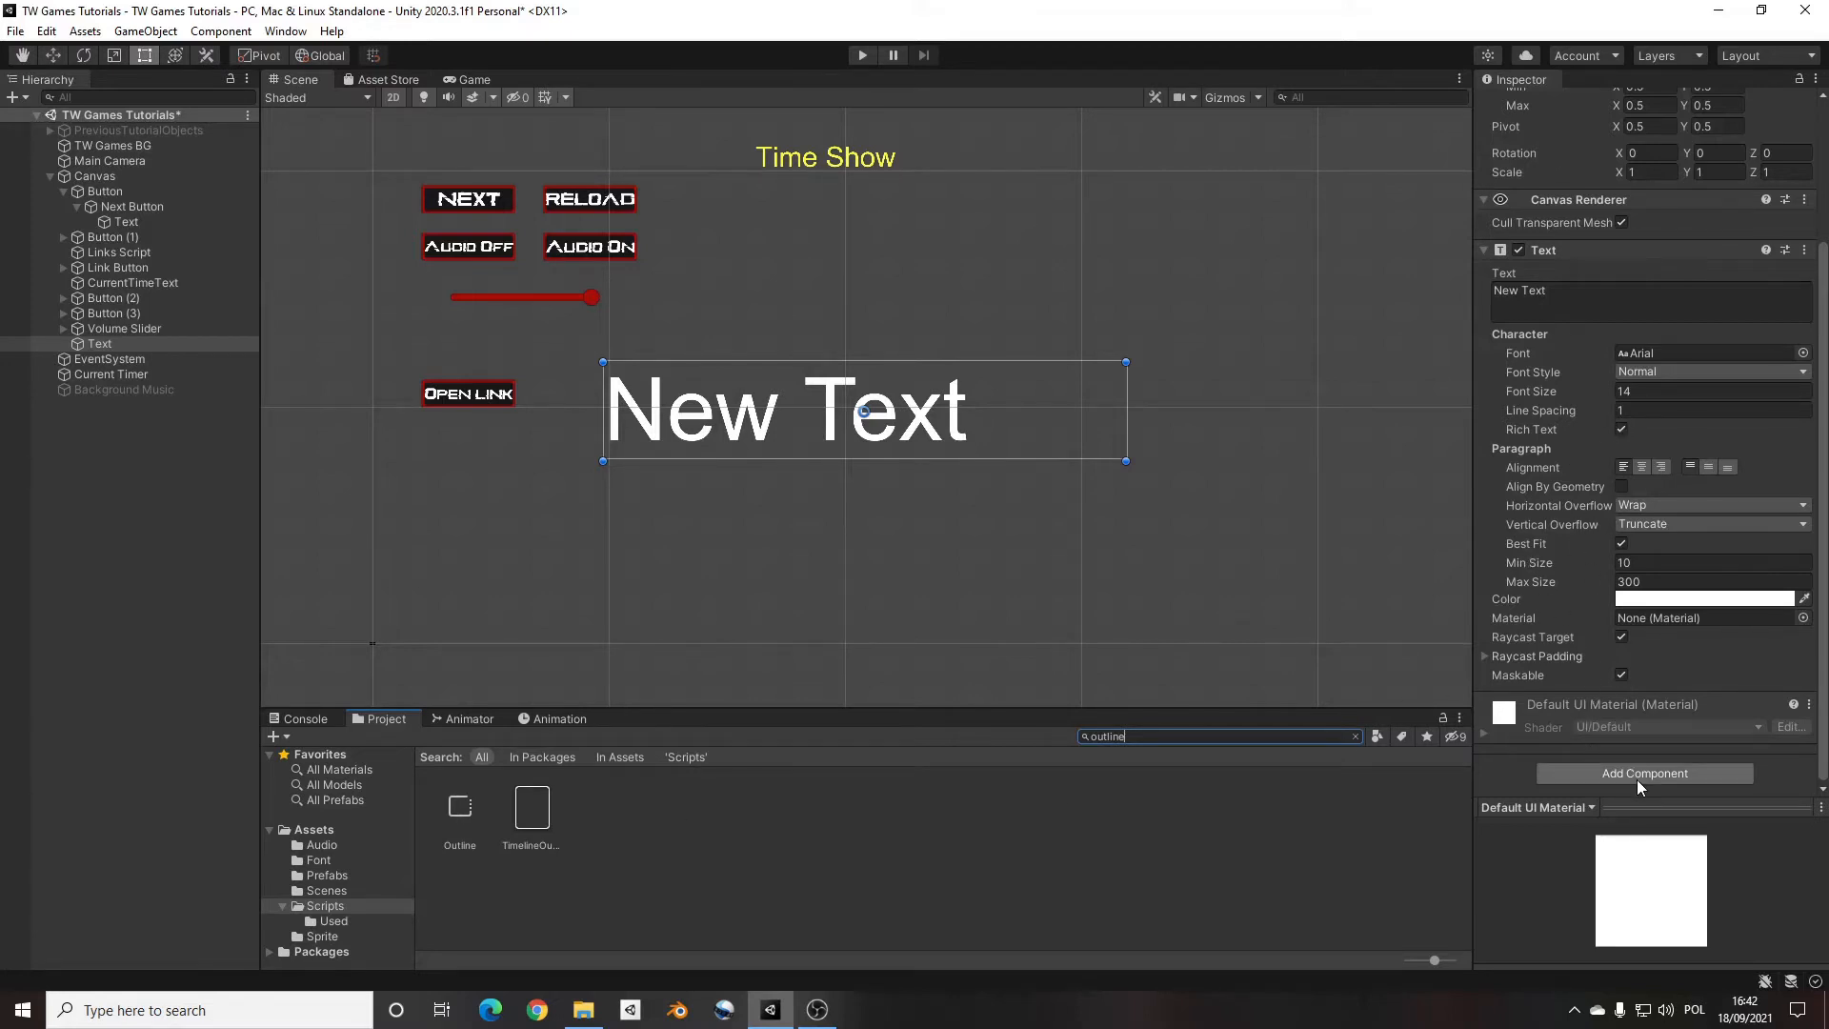
Add an Outline component to the text and set its effect colour to red
click(1644, 773)
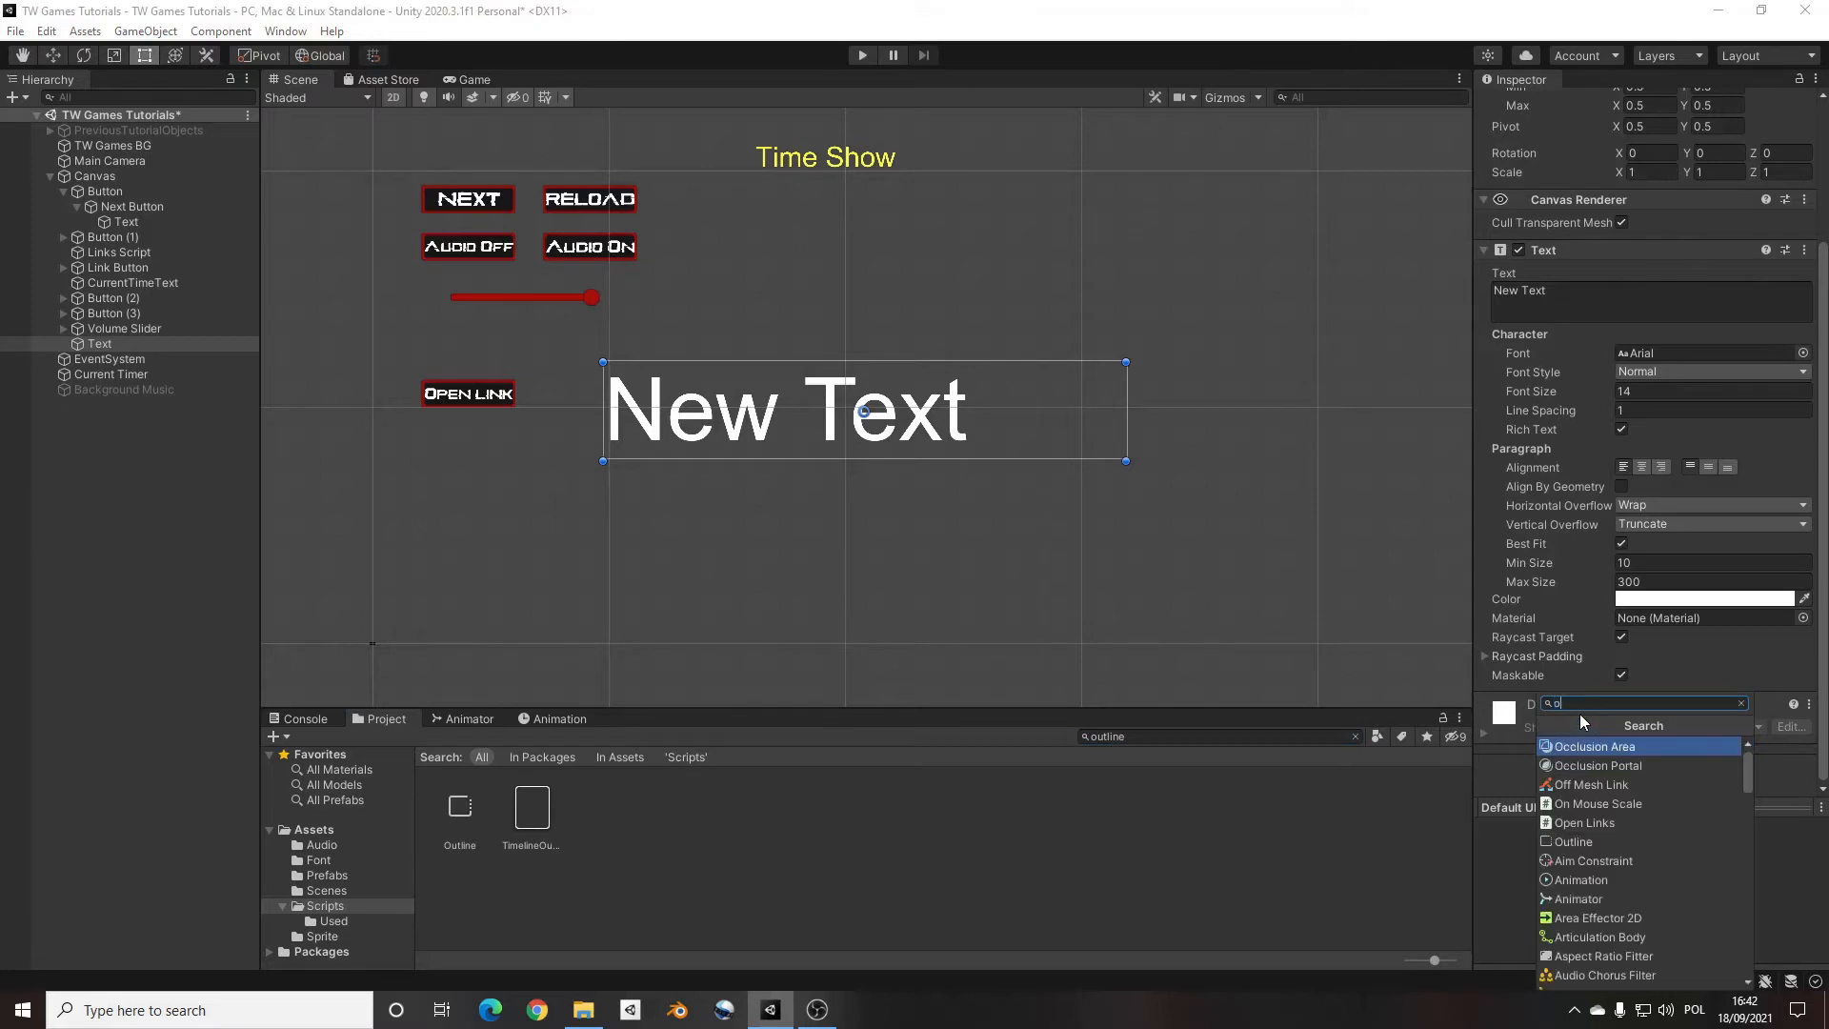
click(1574, 841)
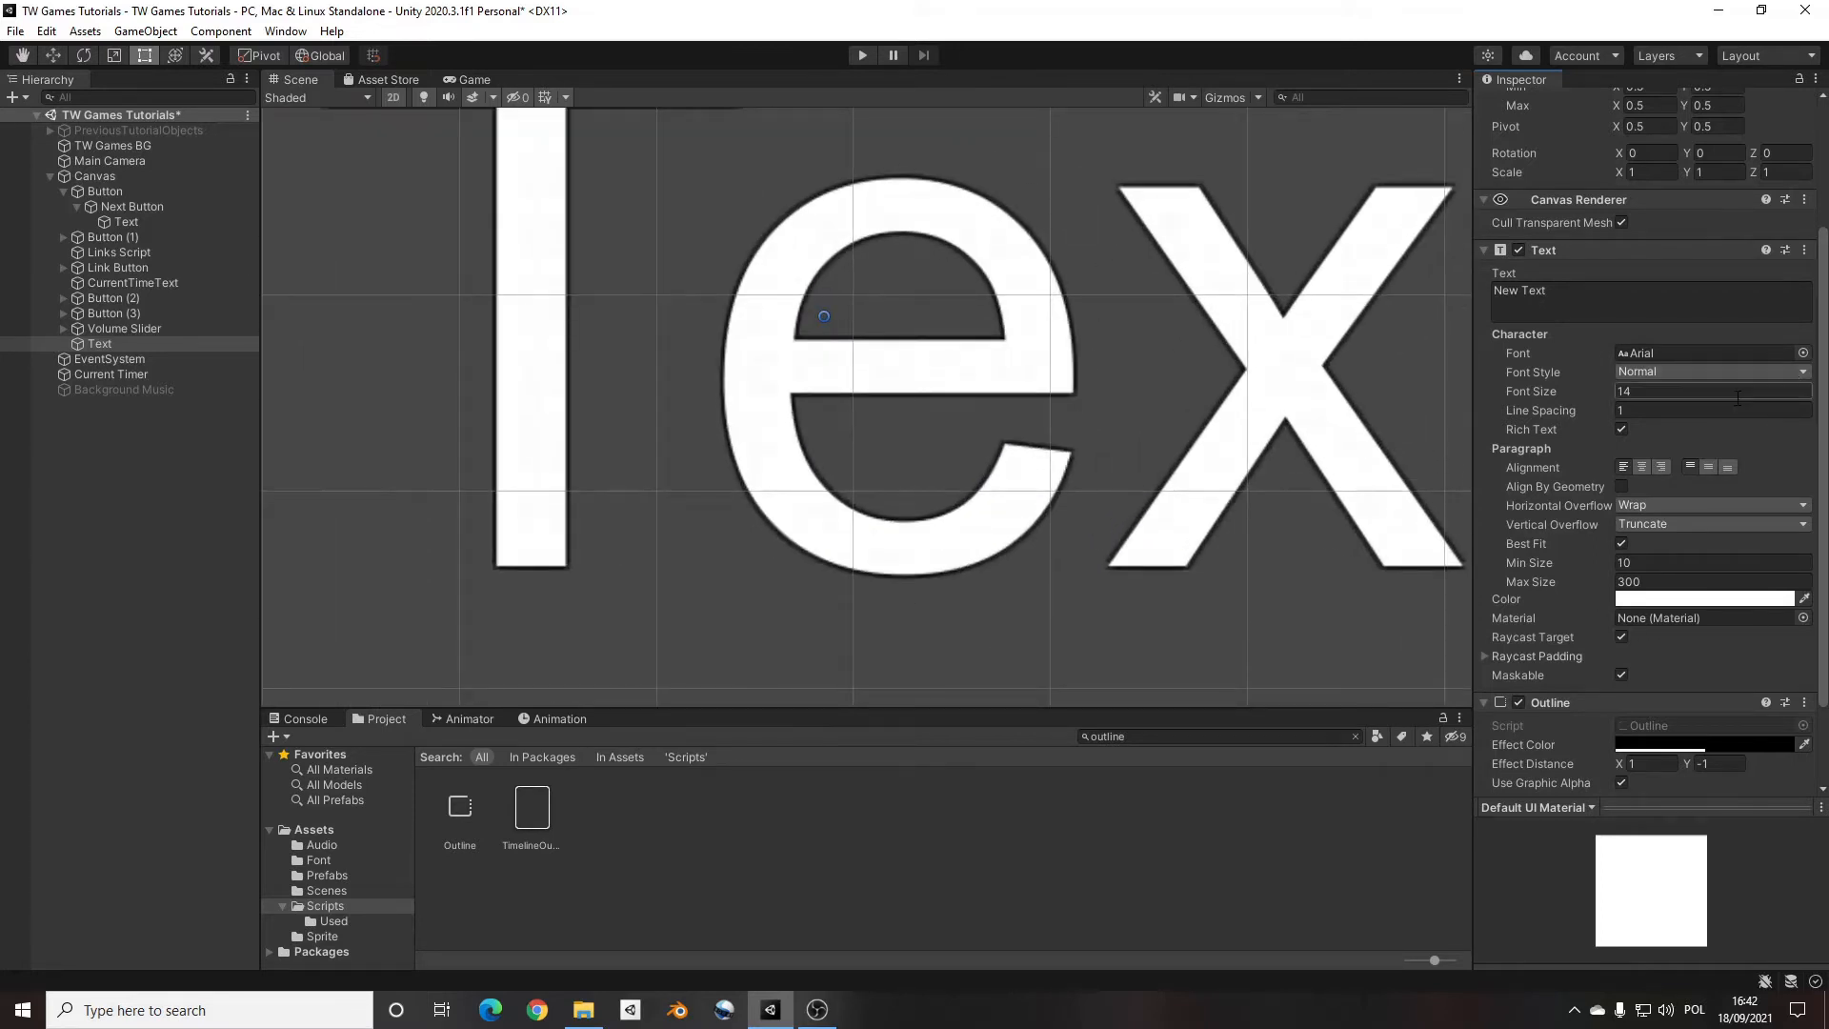
scroll(down, 3)
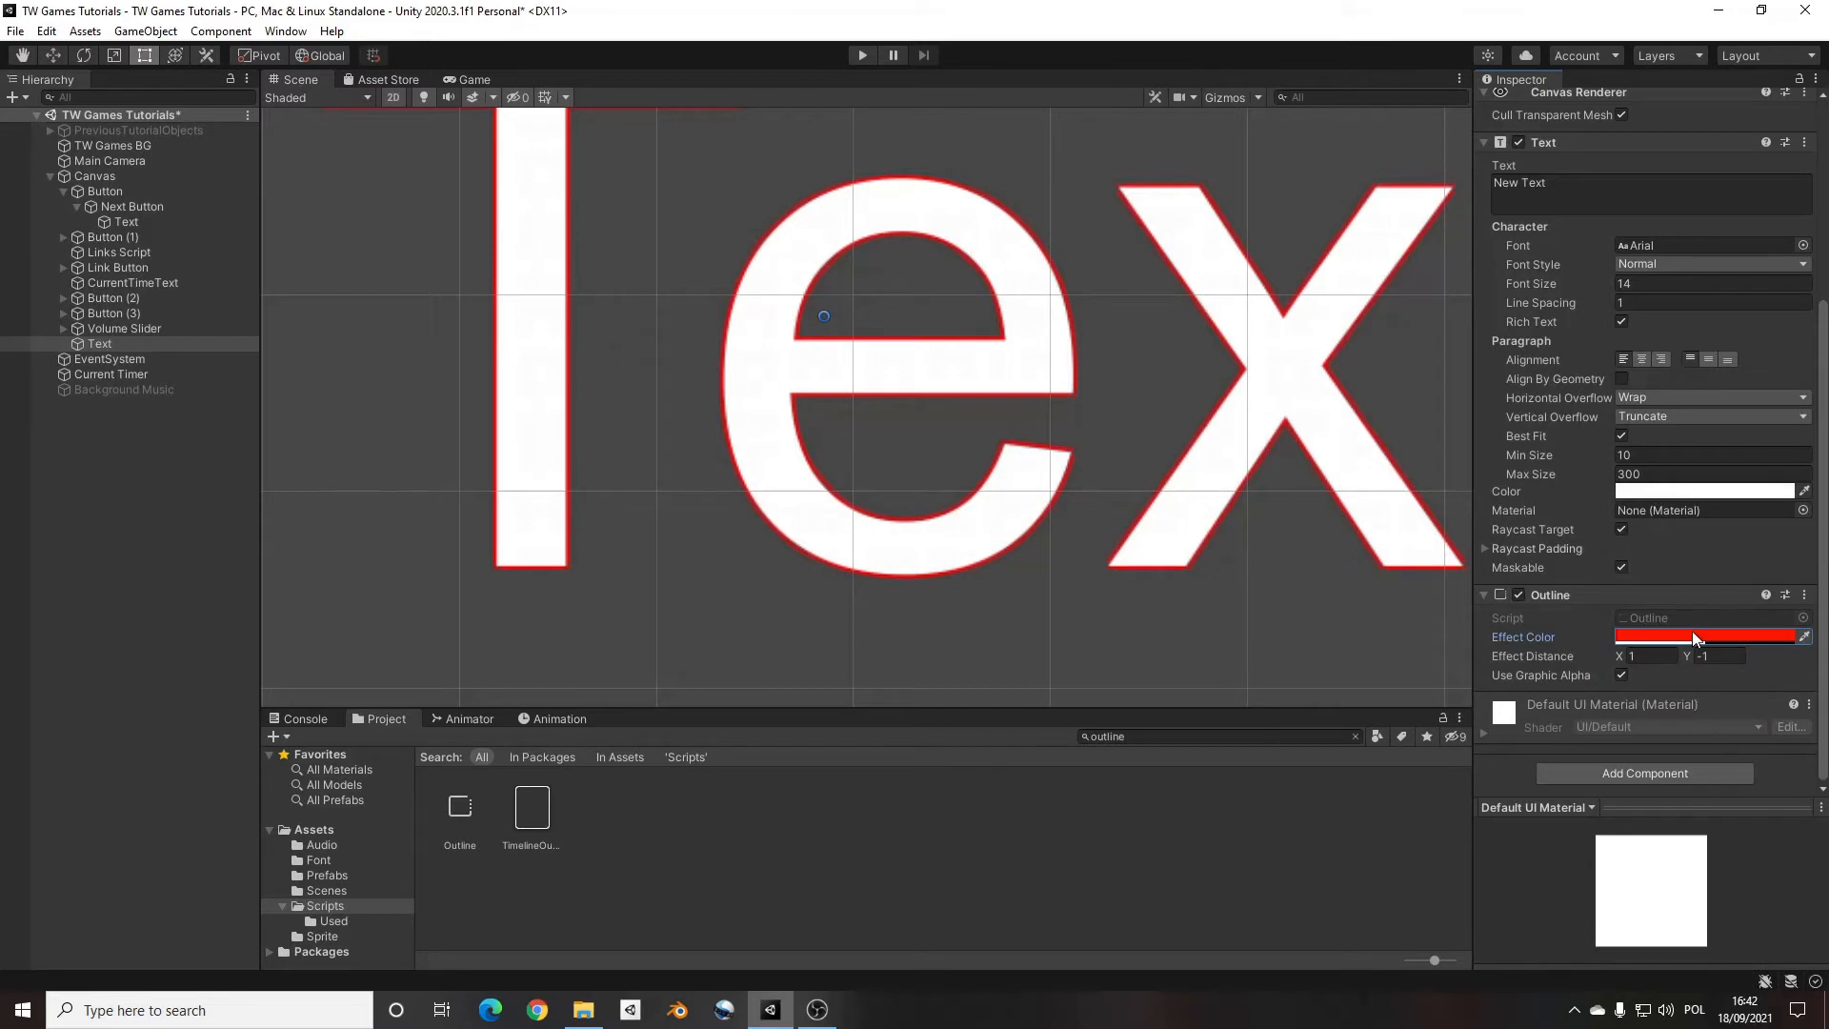
click(1708, 636)
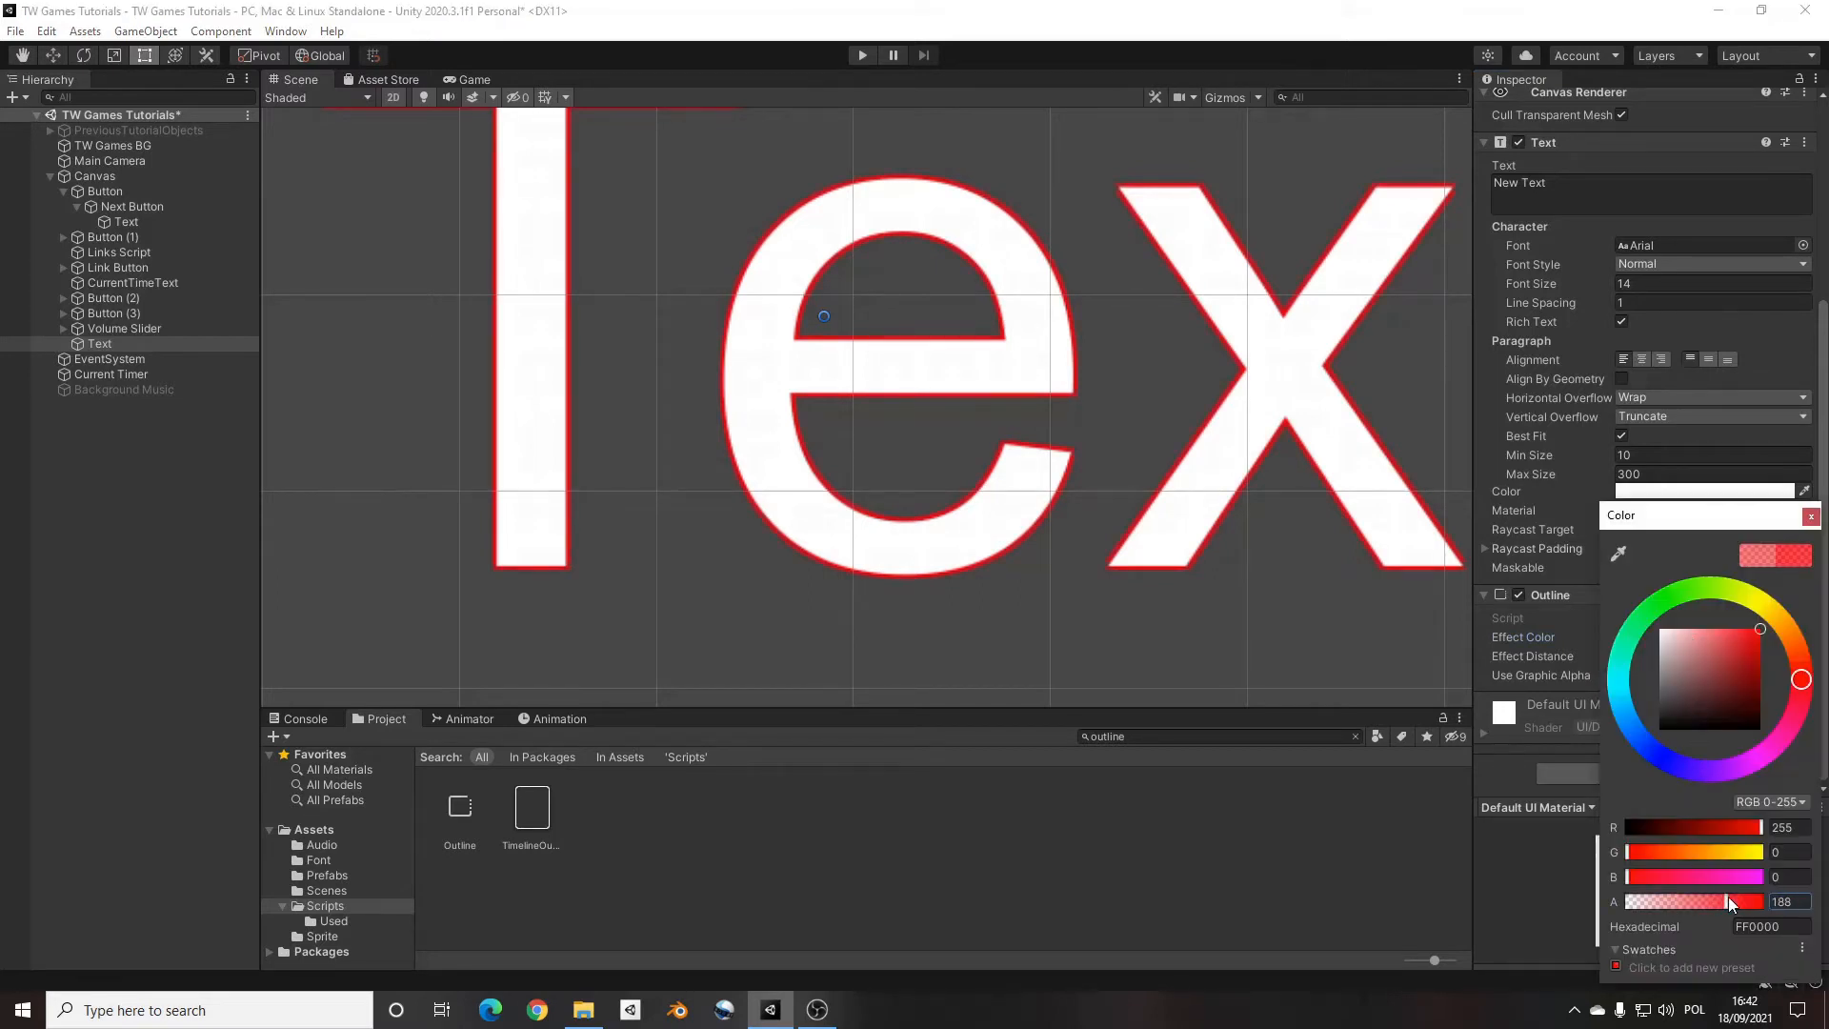
drag(1732, 900, 1657, 900)
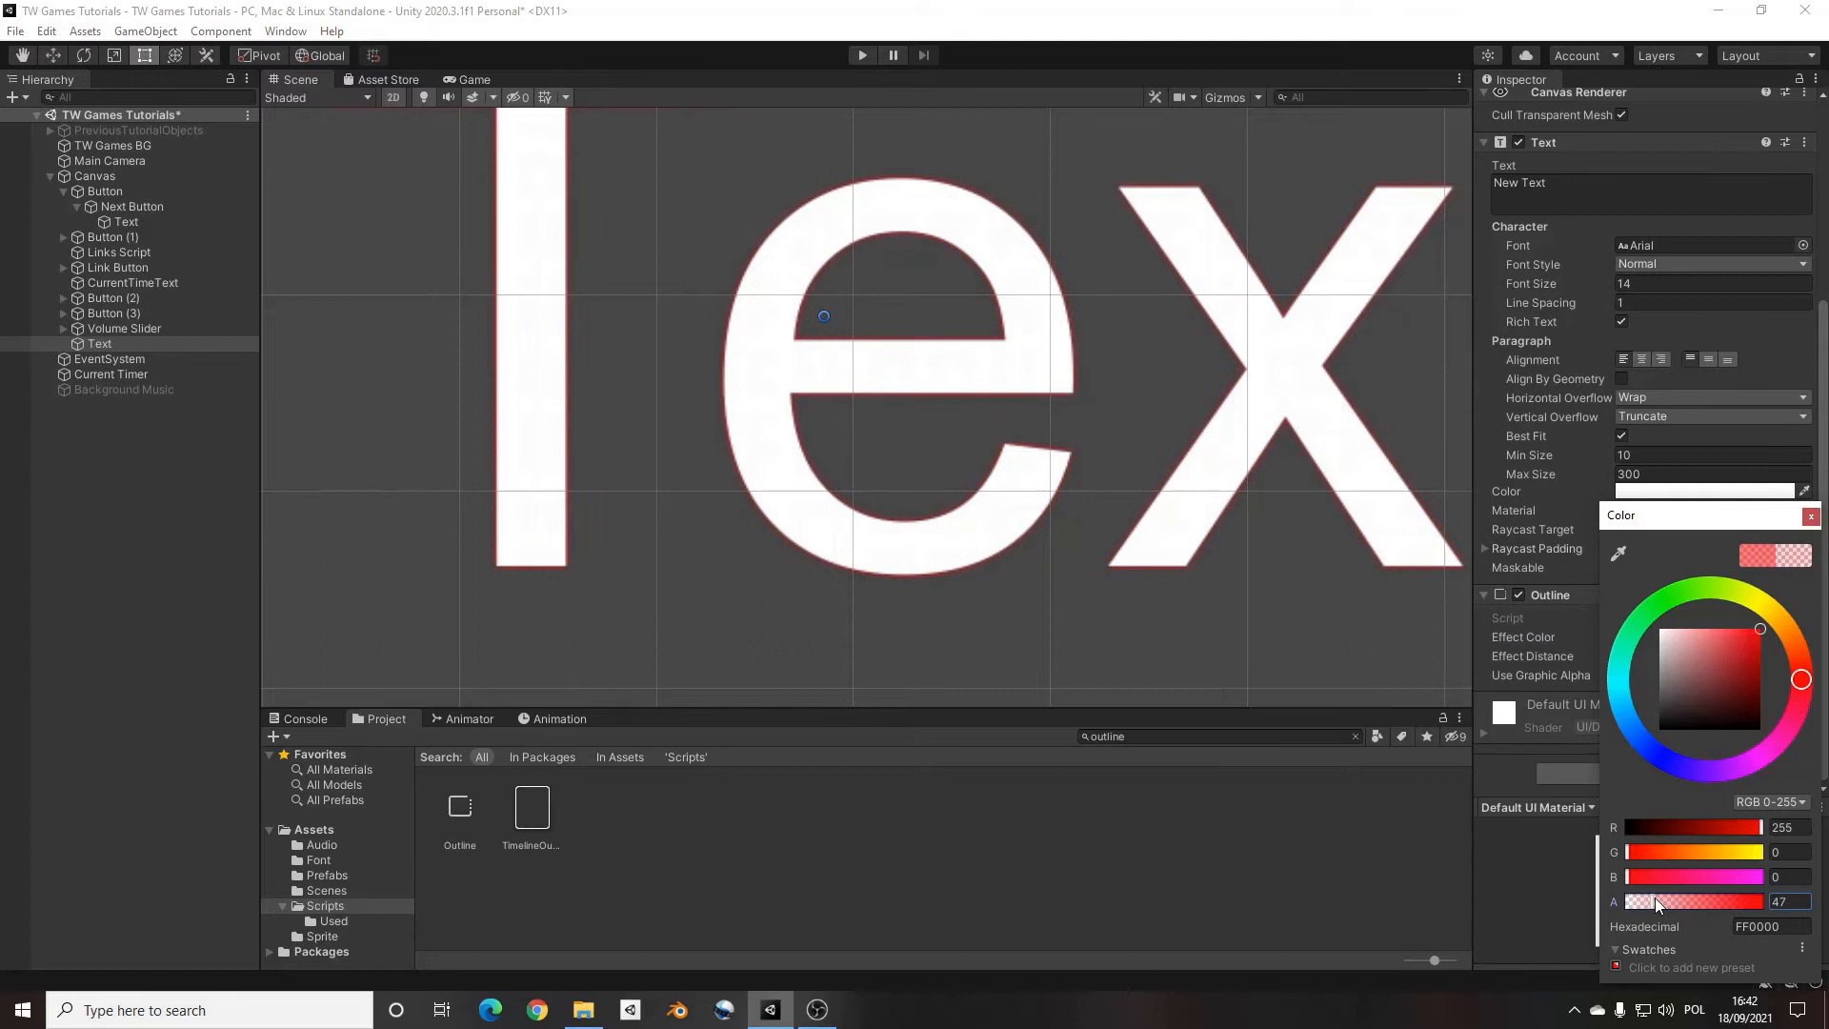
drag(1656, 900, 1803, 900)
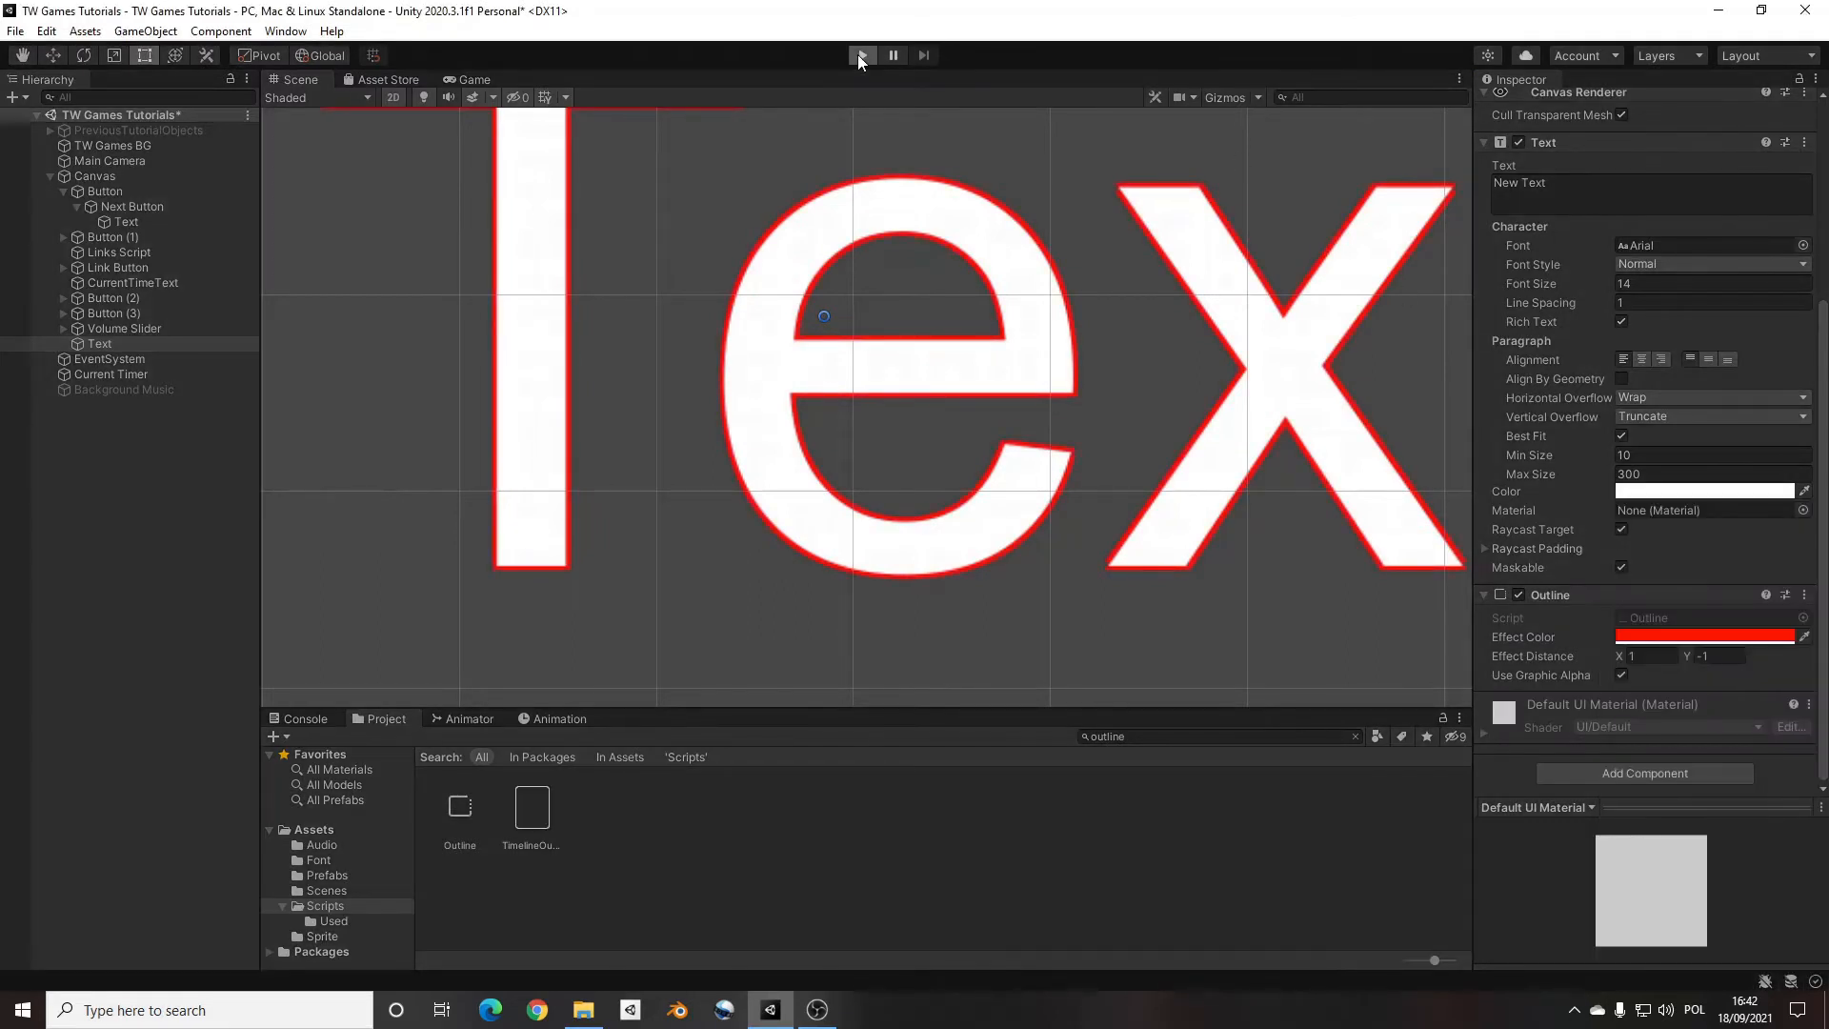
click(862, 55)
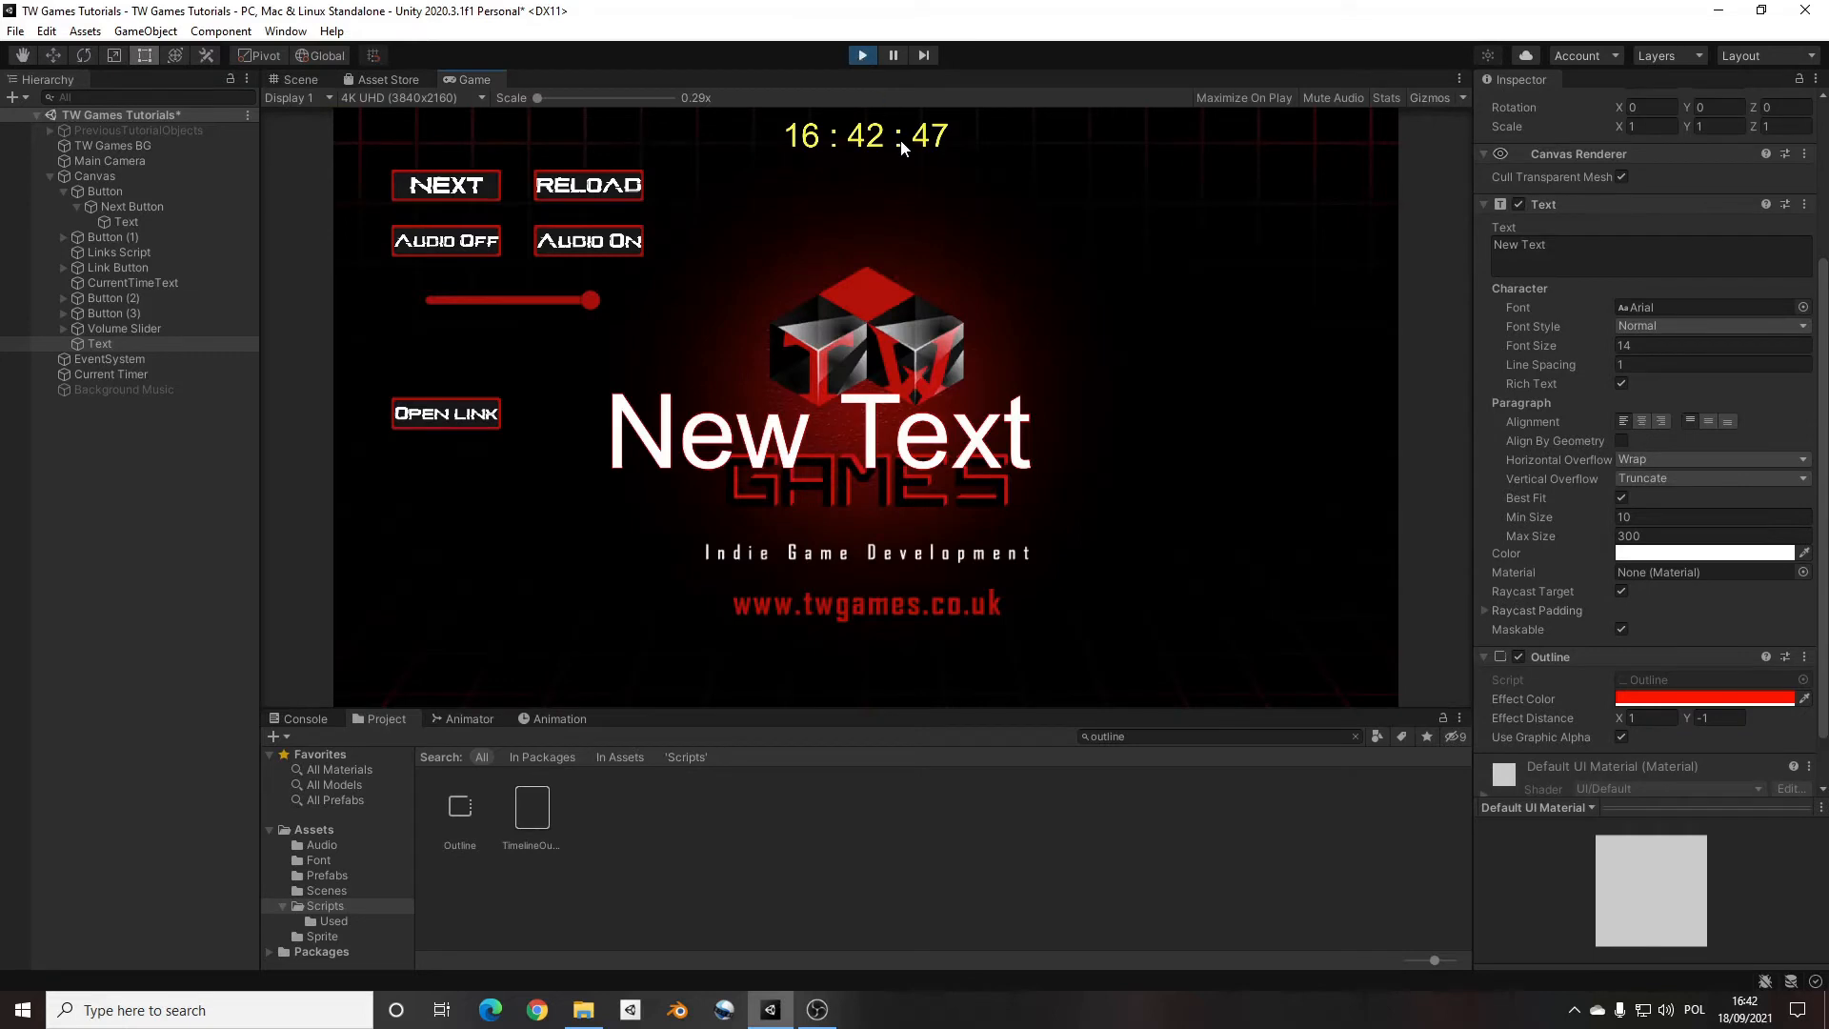
mouse_move(674, 484)
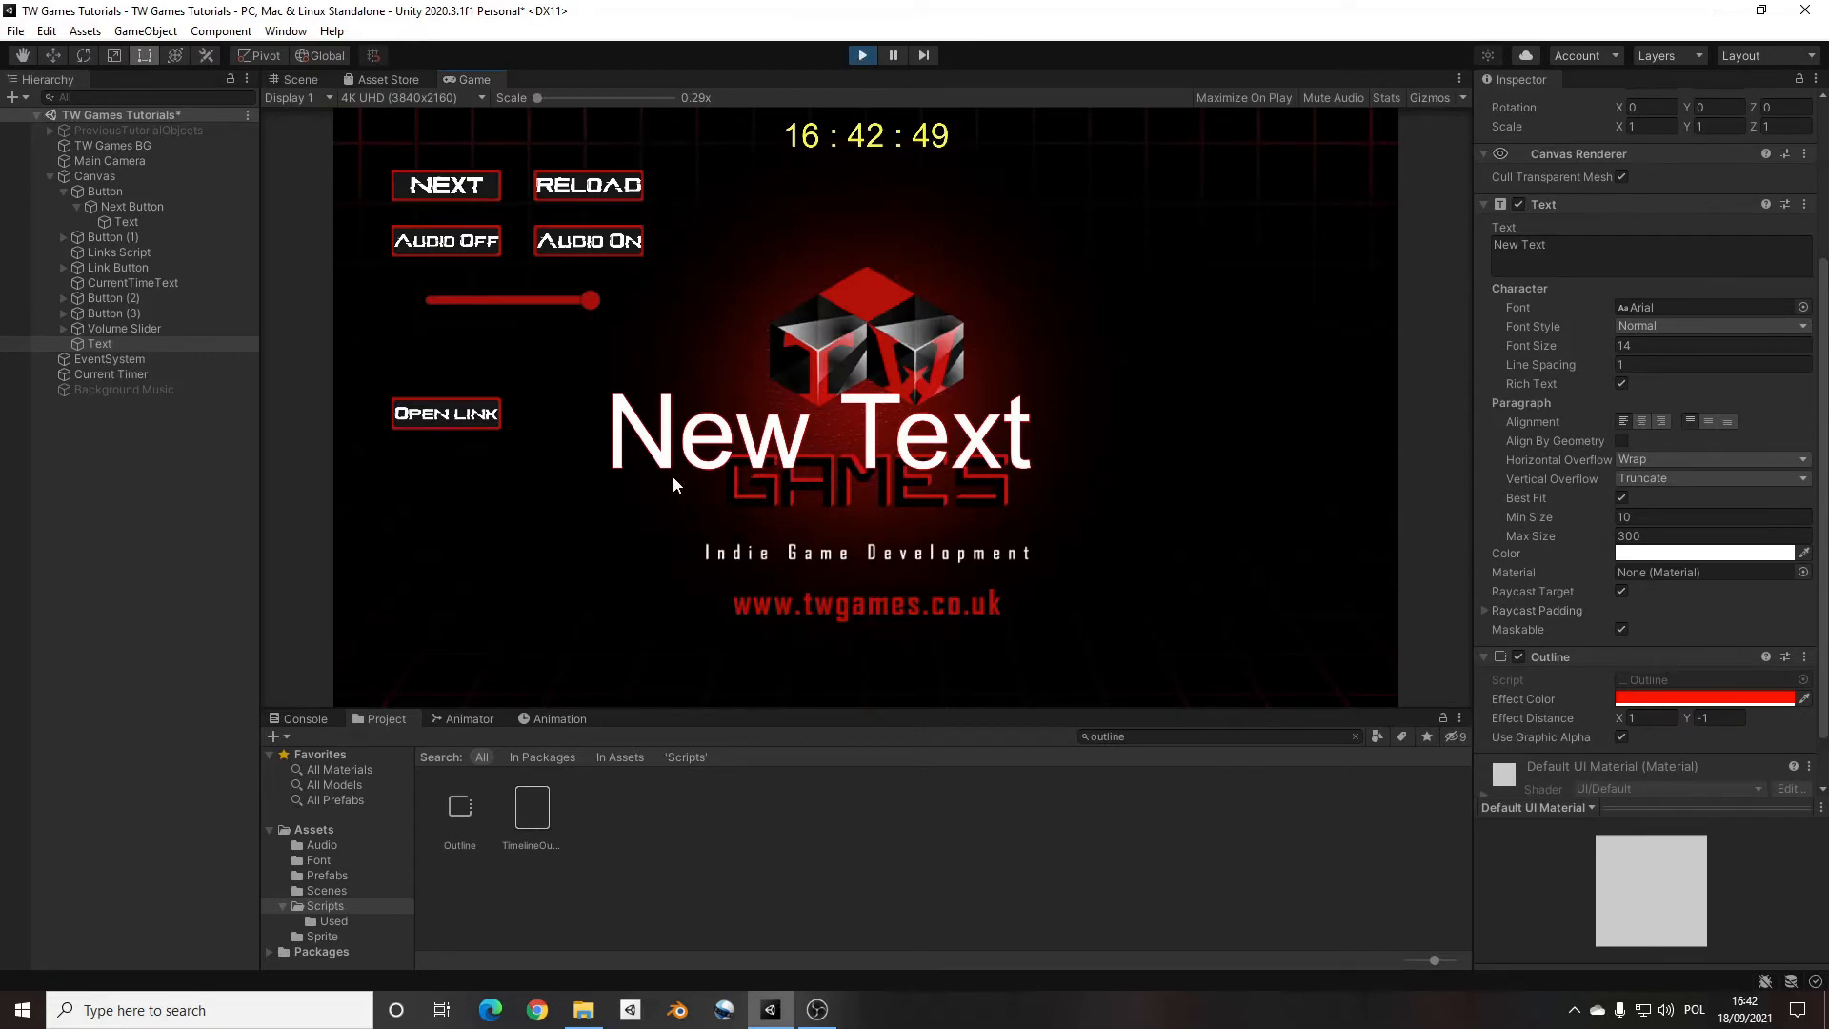
mouse_move(1020, 374)
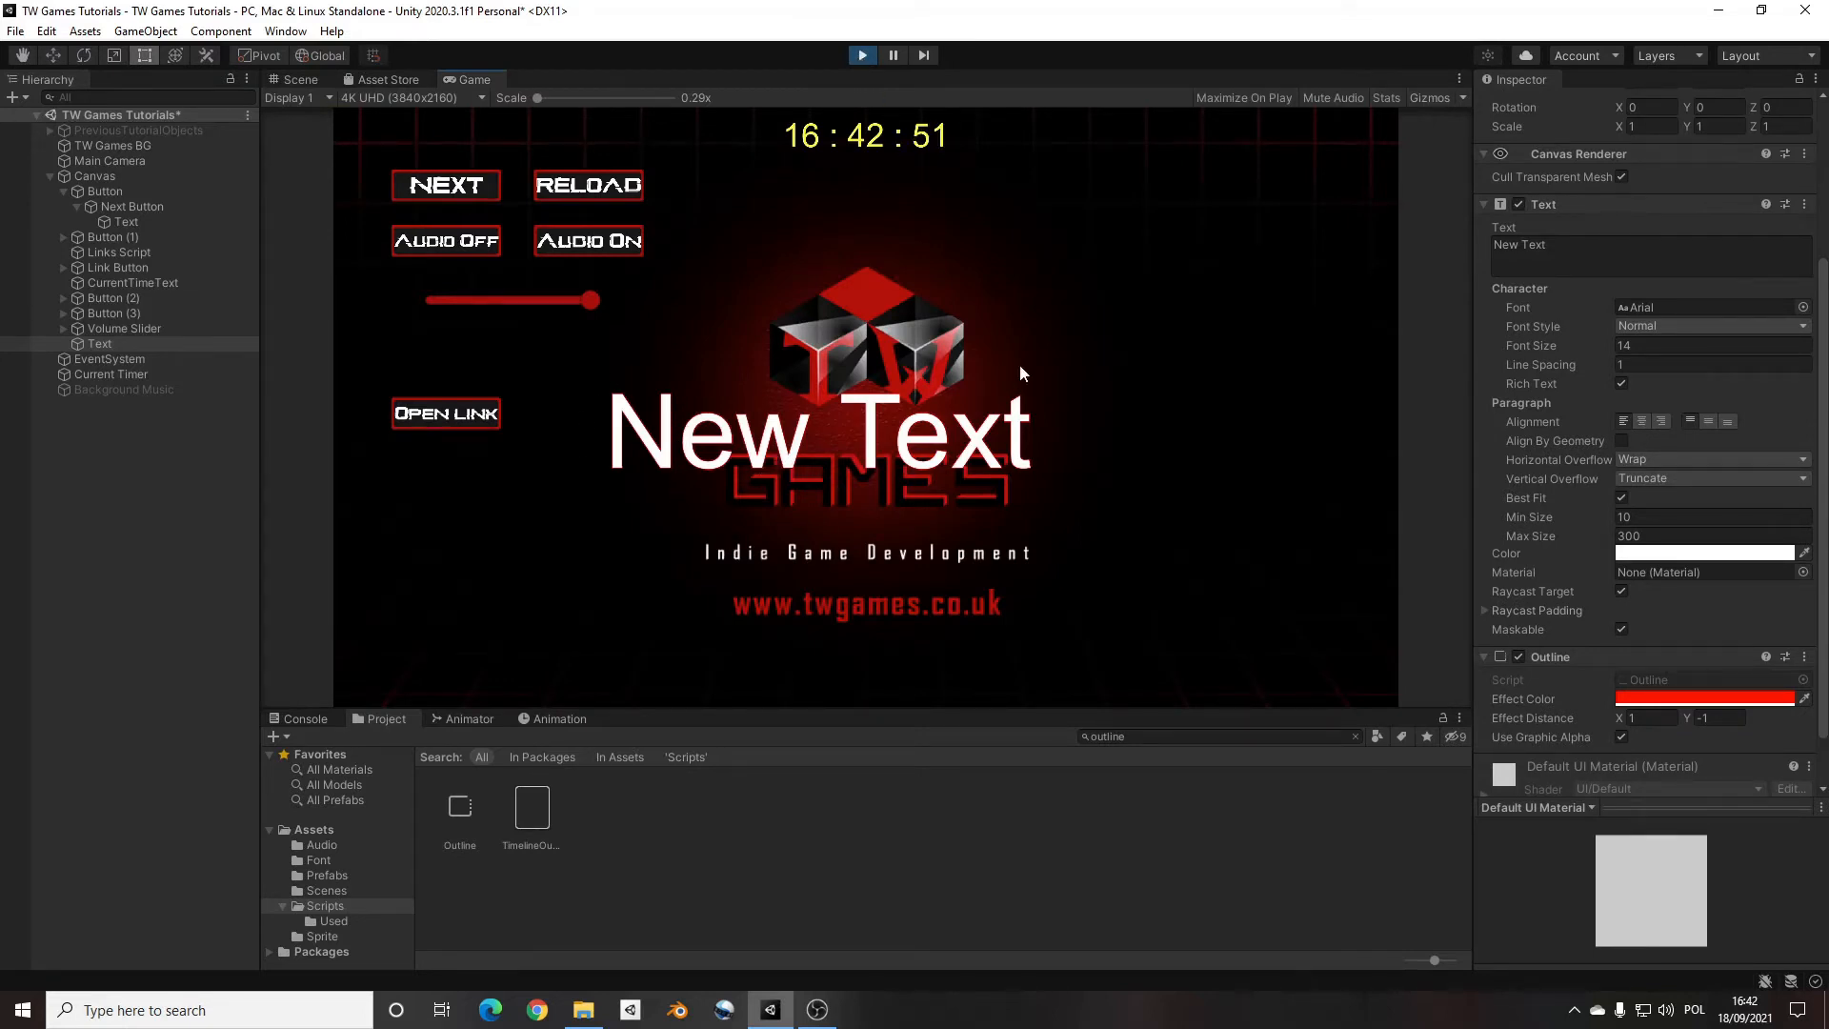
click(298, 79)
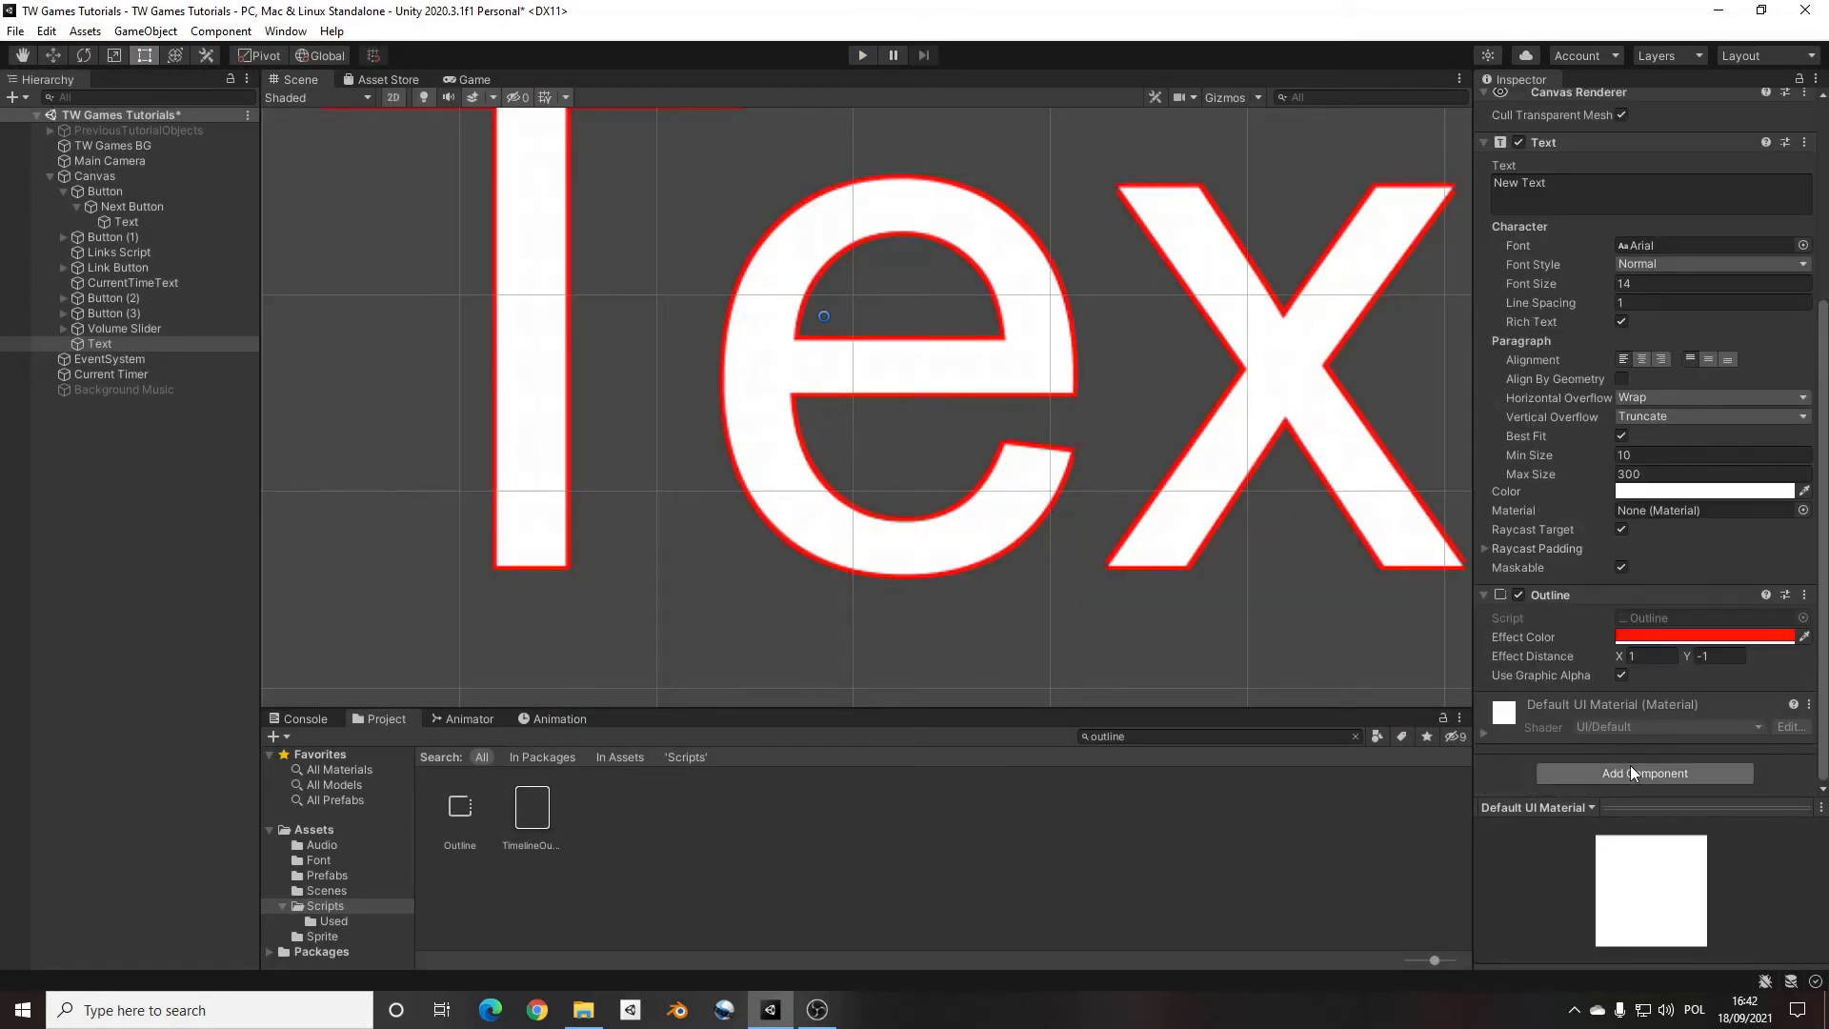
Add a Shadow component and make its effect colour white
text(sha)
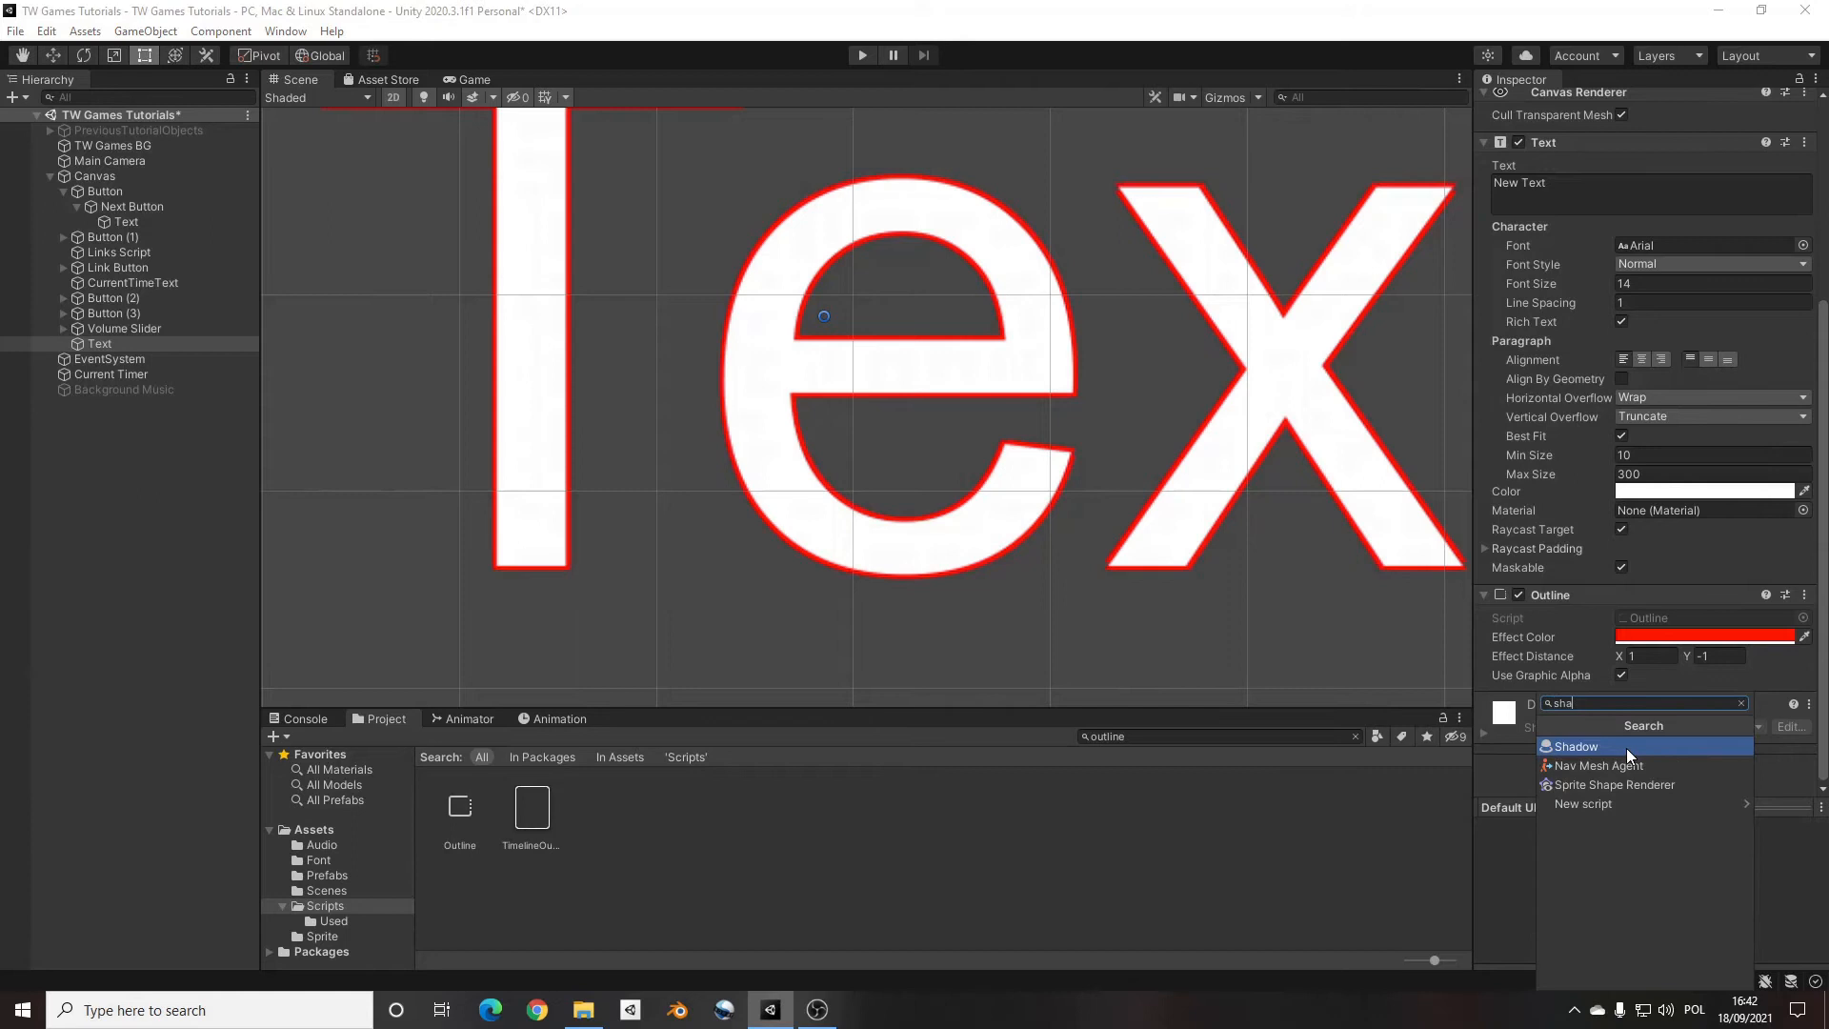
click(1573, 746)
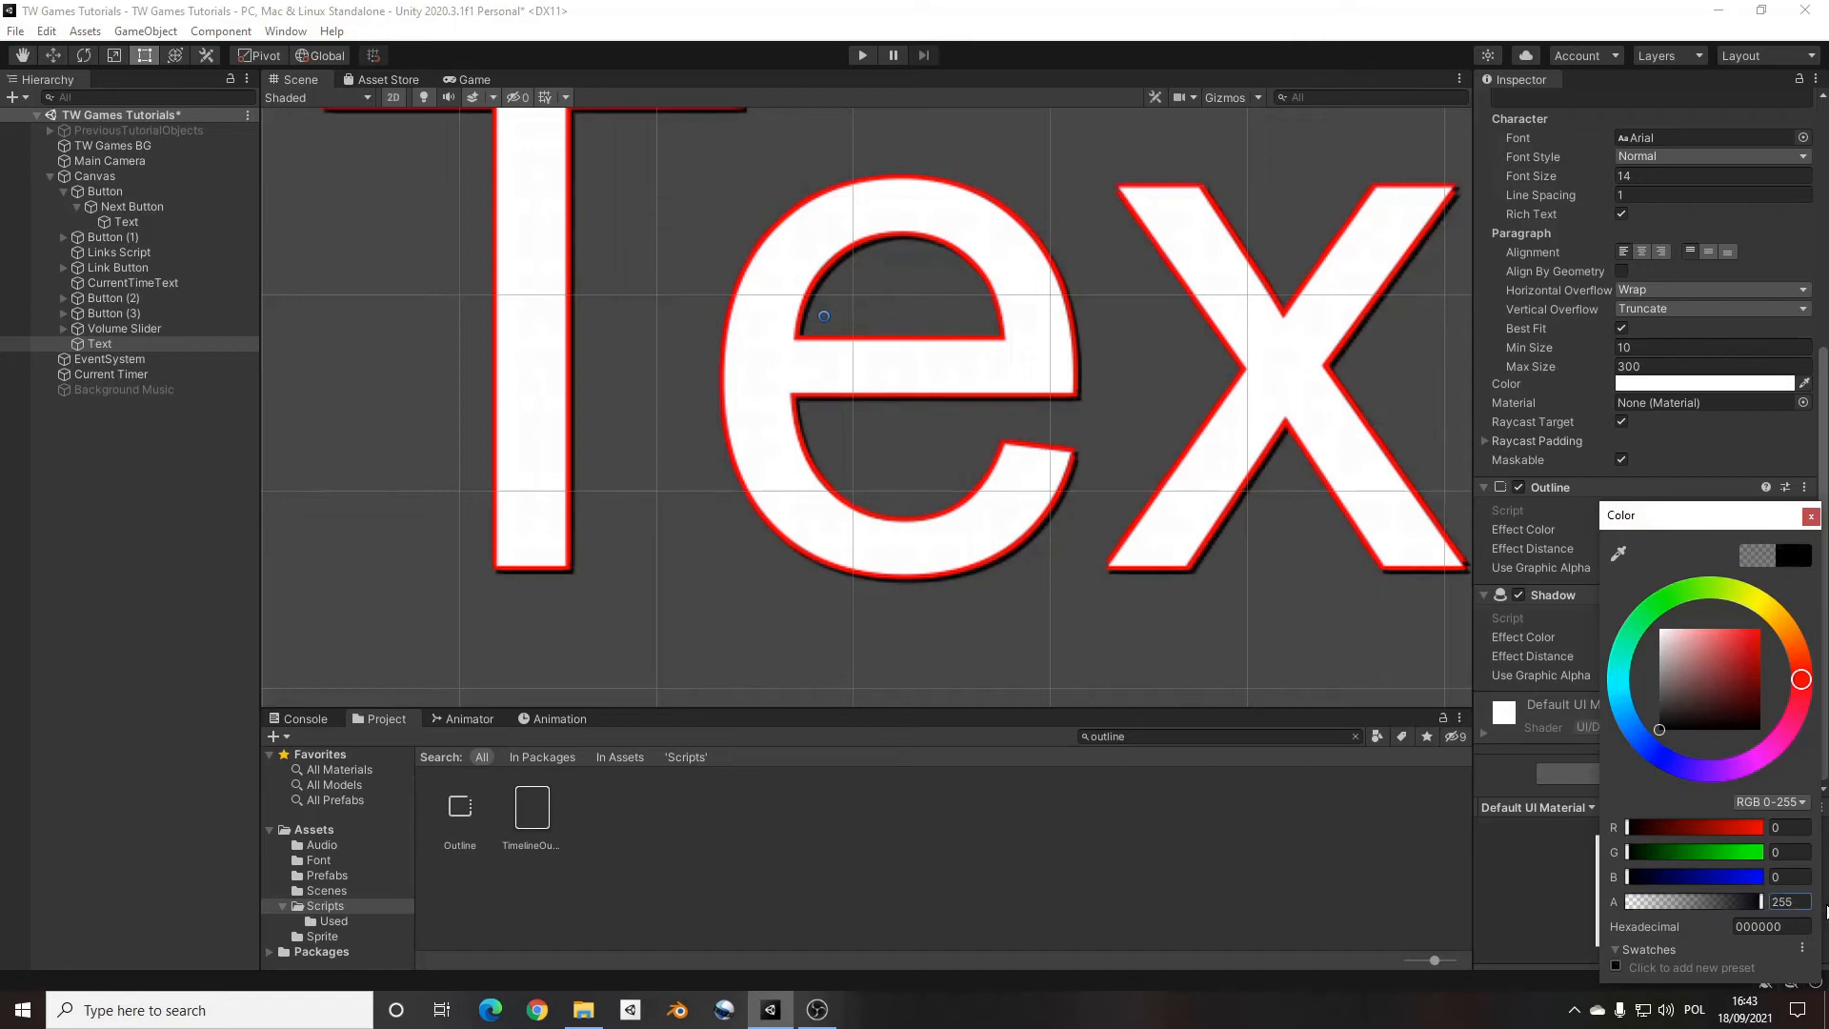
drag(1803, 901, 1693, 900)
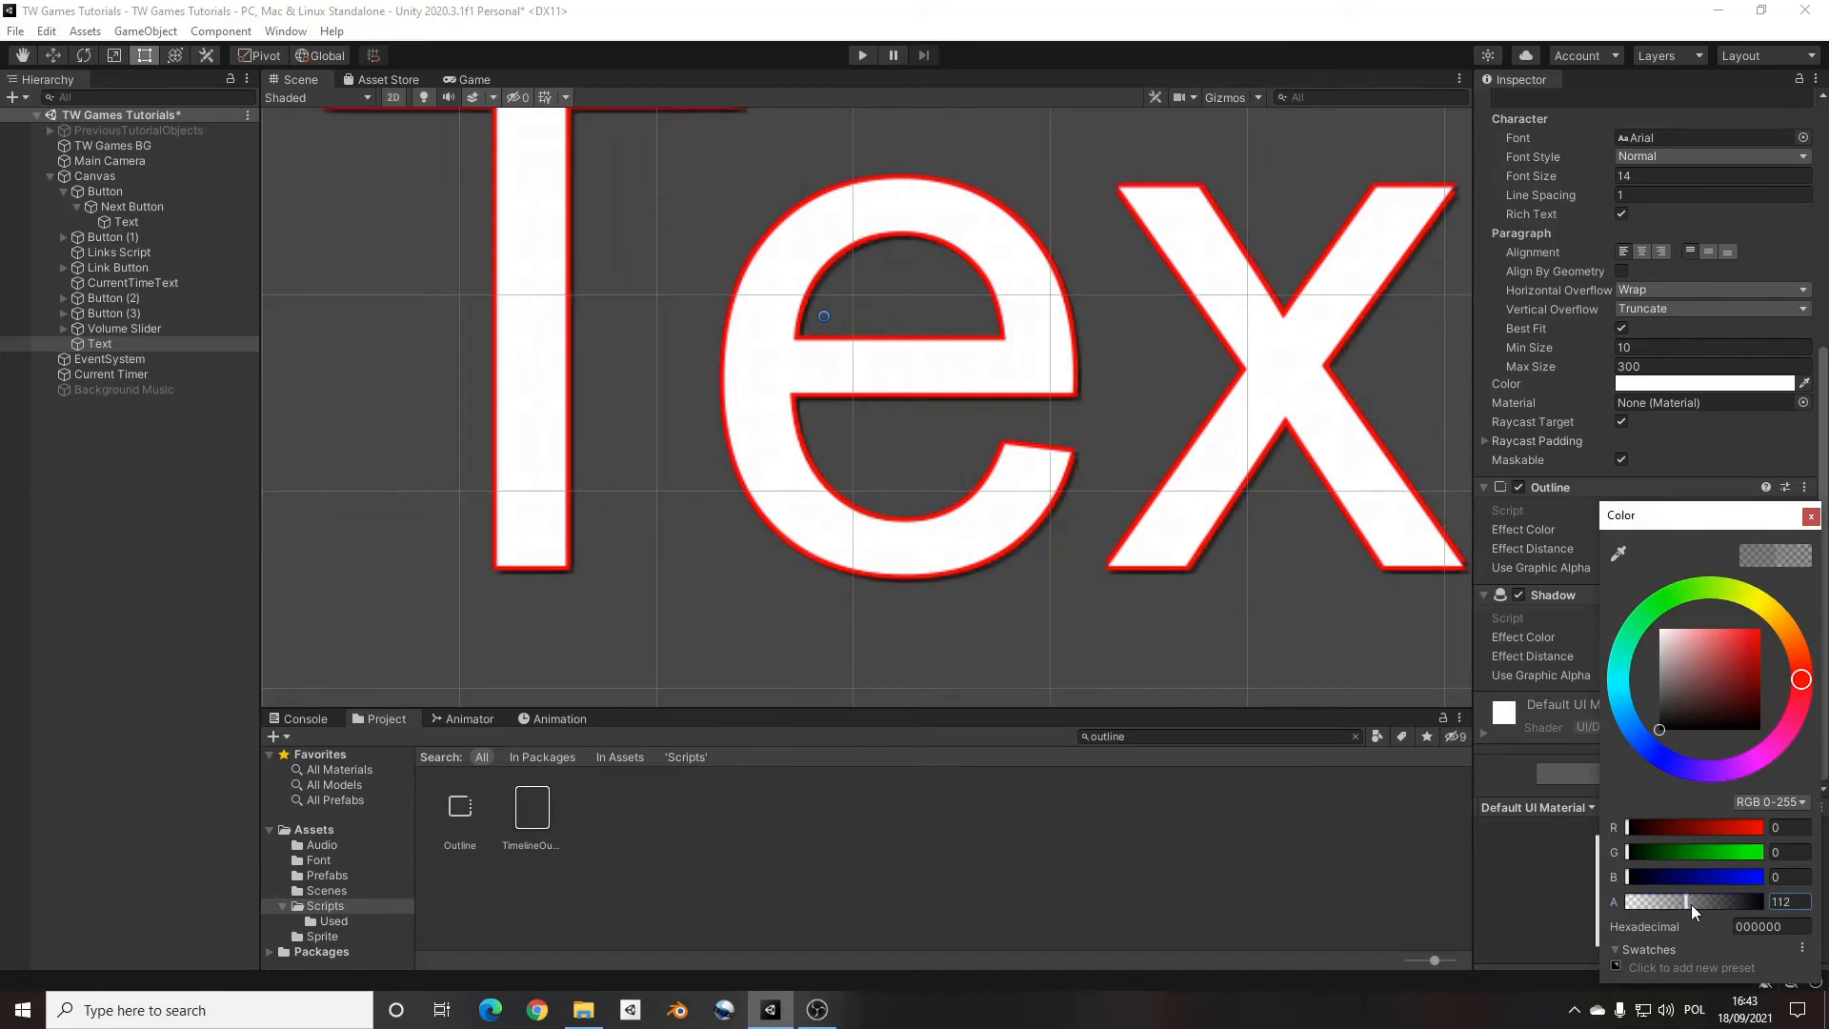
drag(1692, 900, 1767, 900)
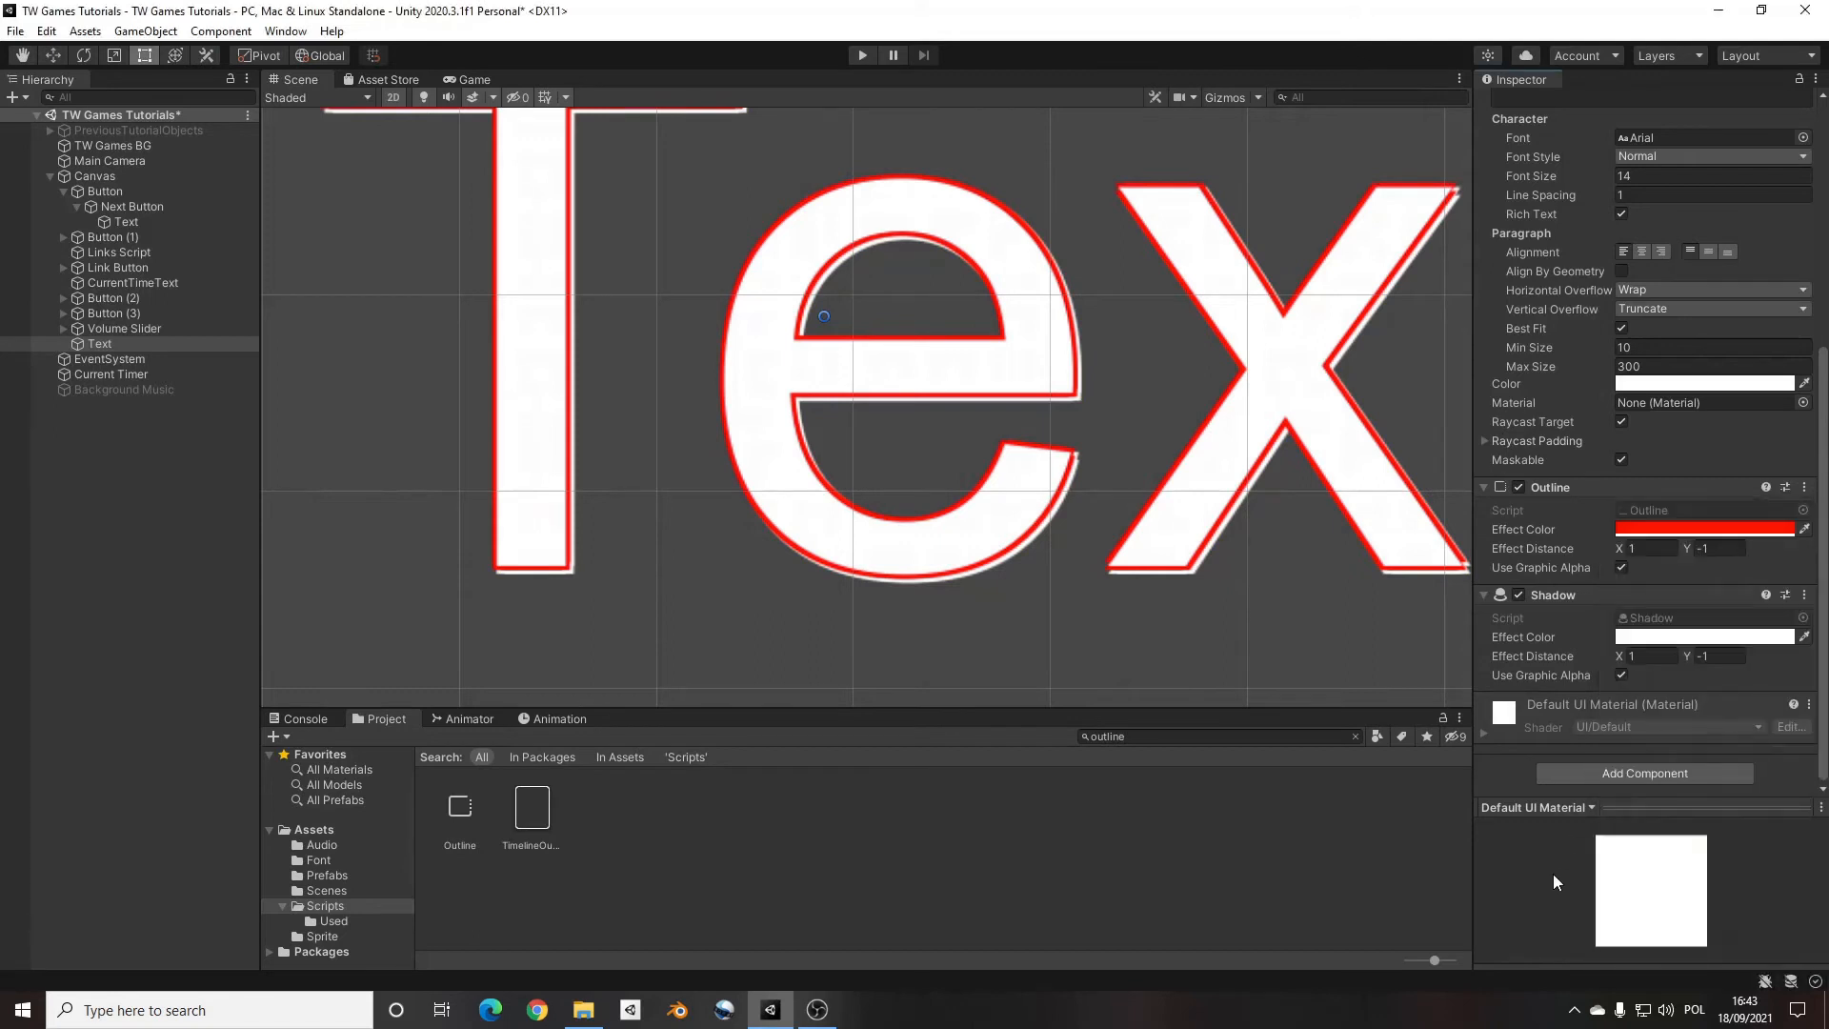
Set the Shadow effect distance to X 4 and Y -4
click(1651, 655)
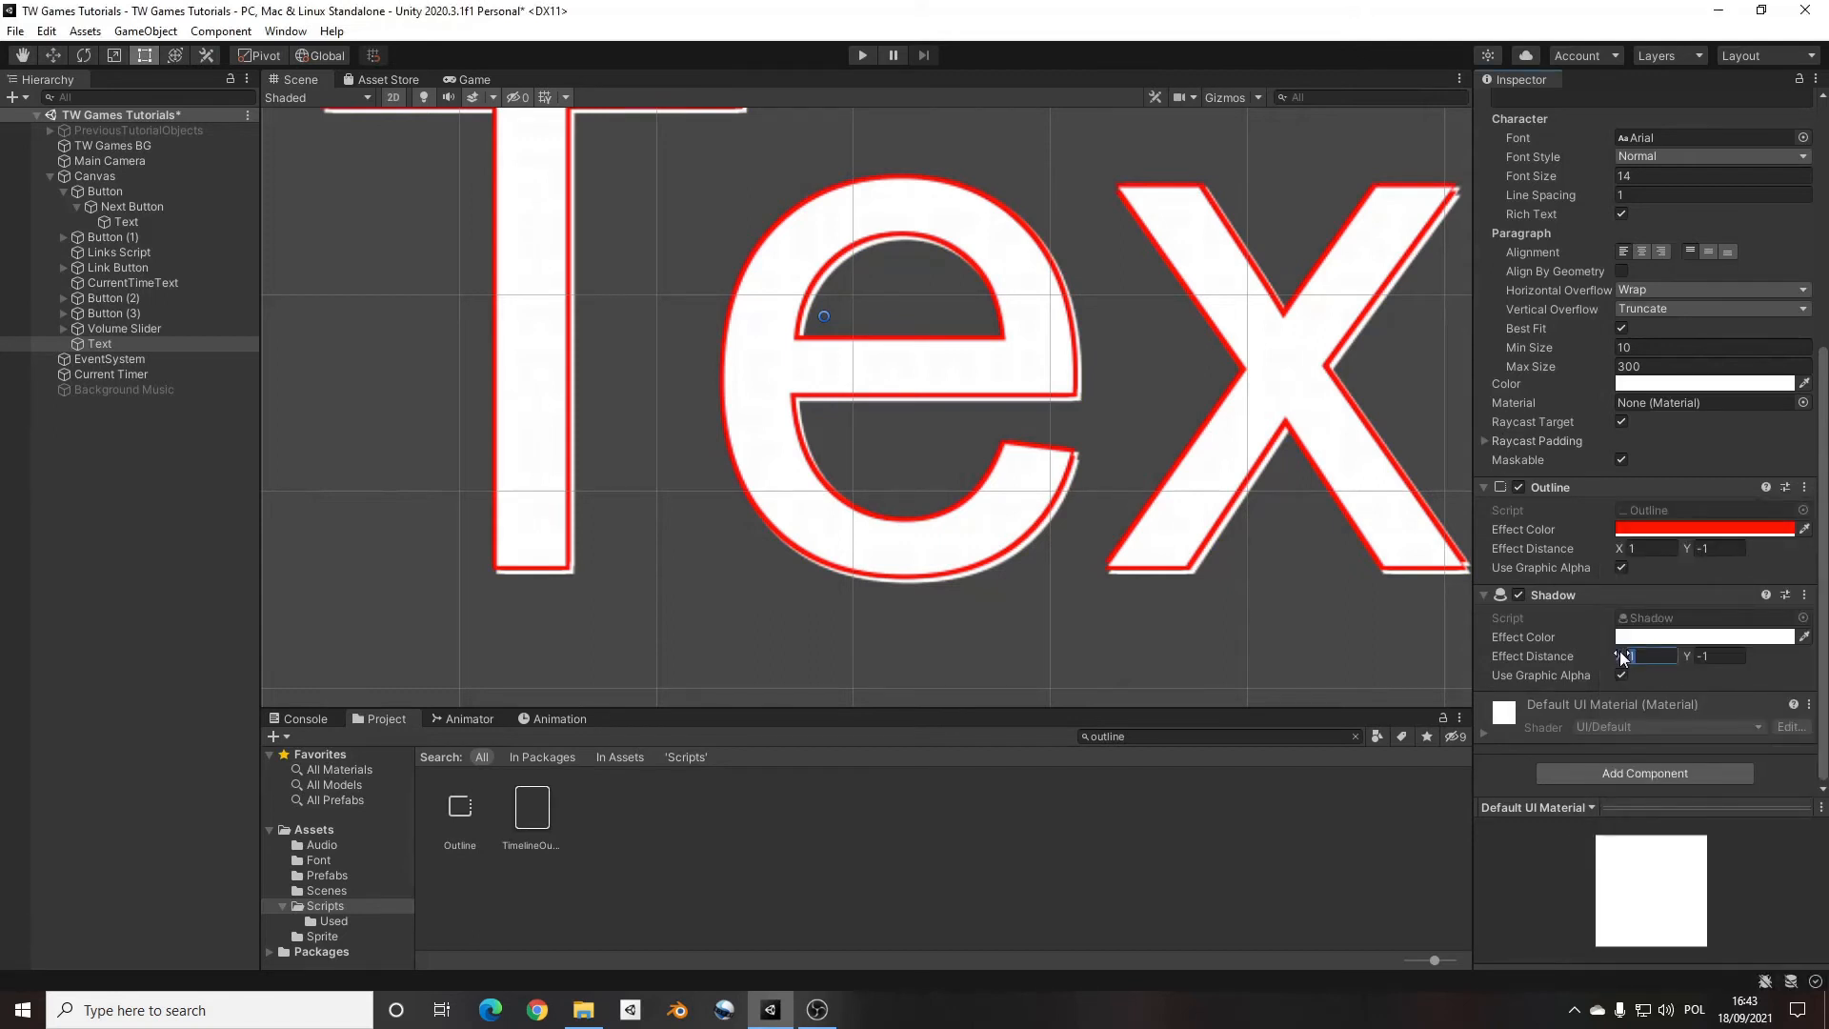
text(2)
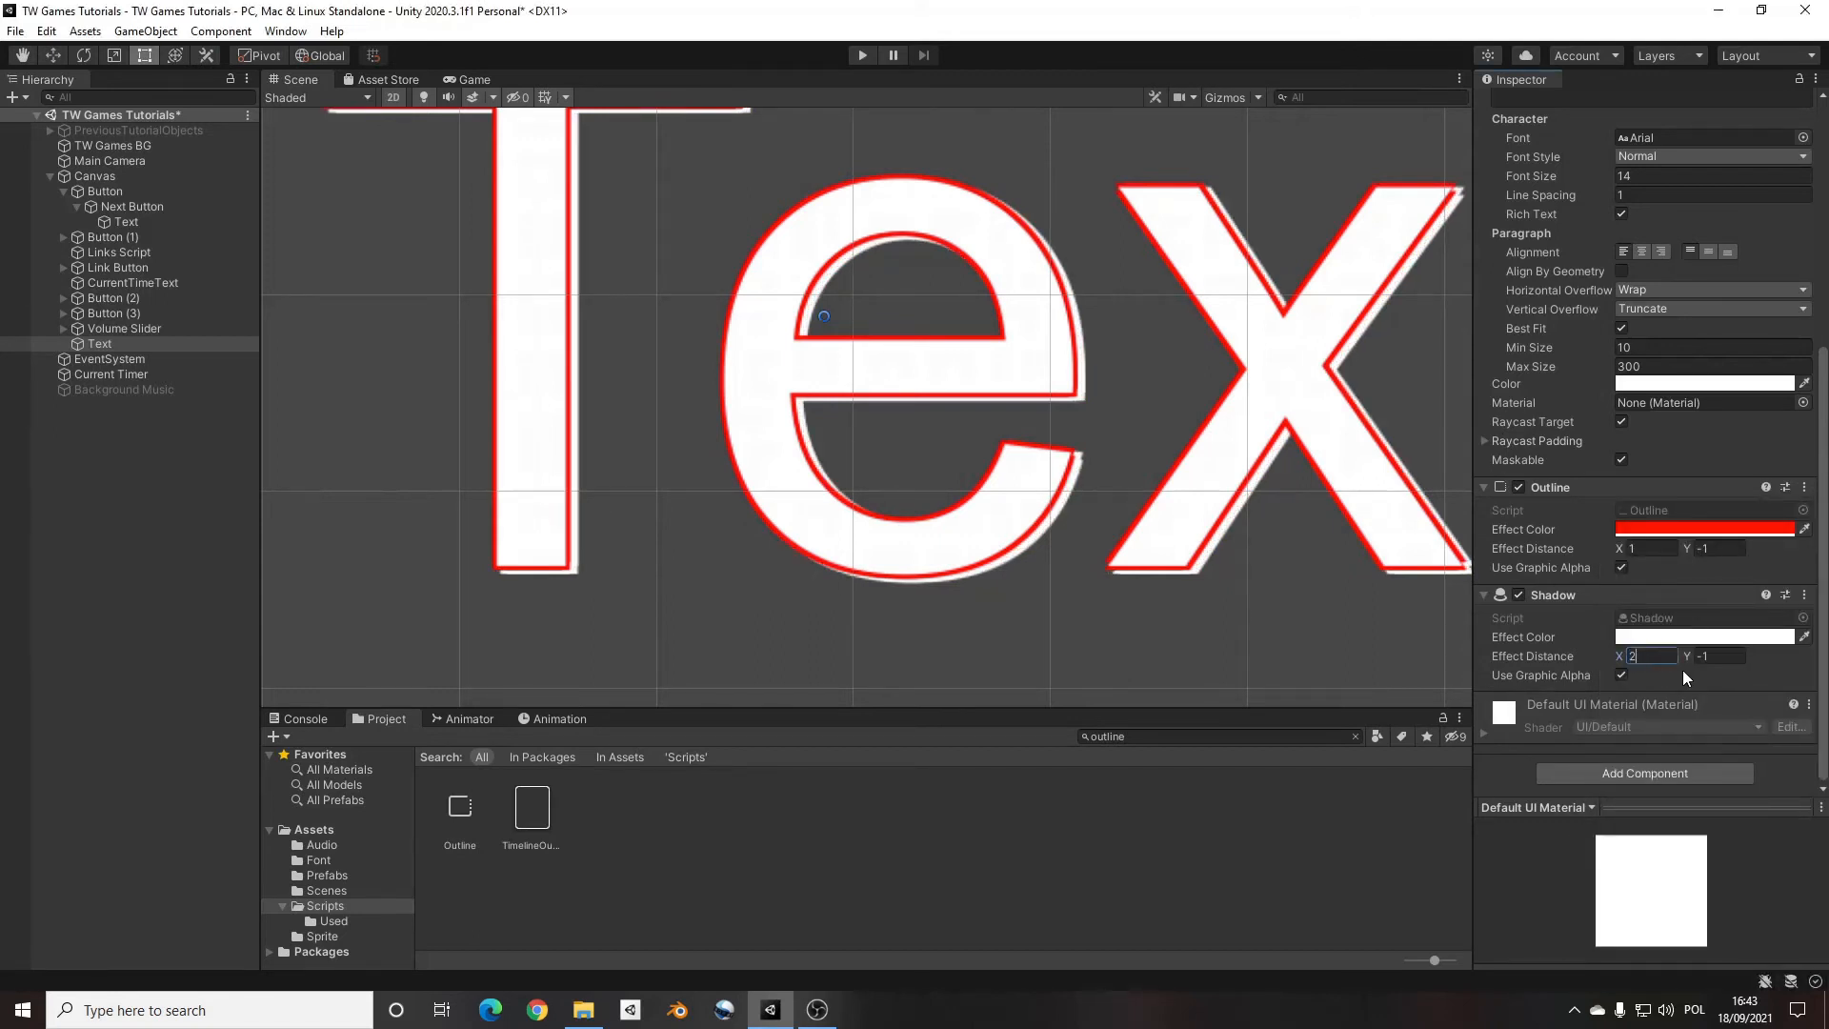
text(8)
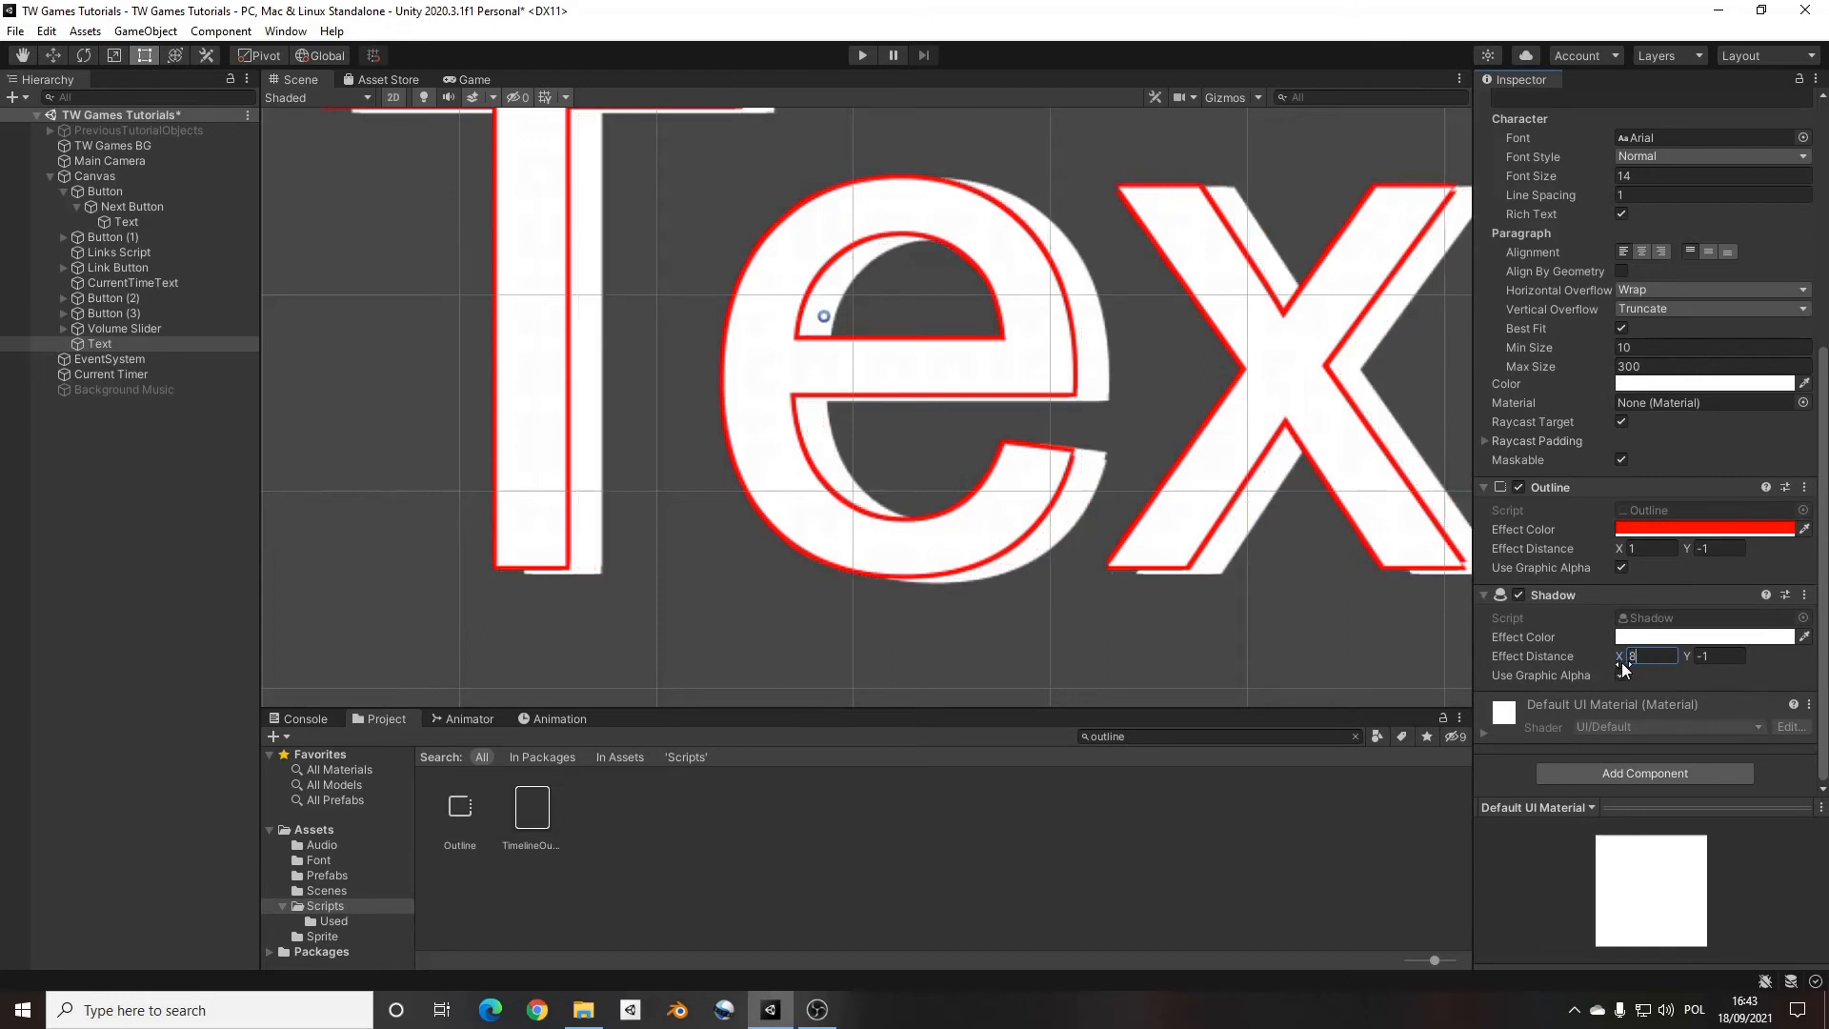
text(8)
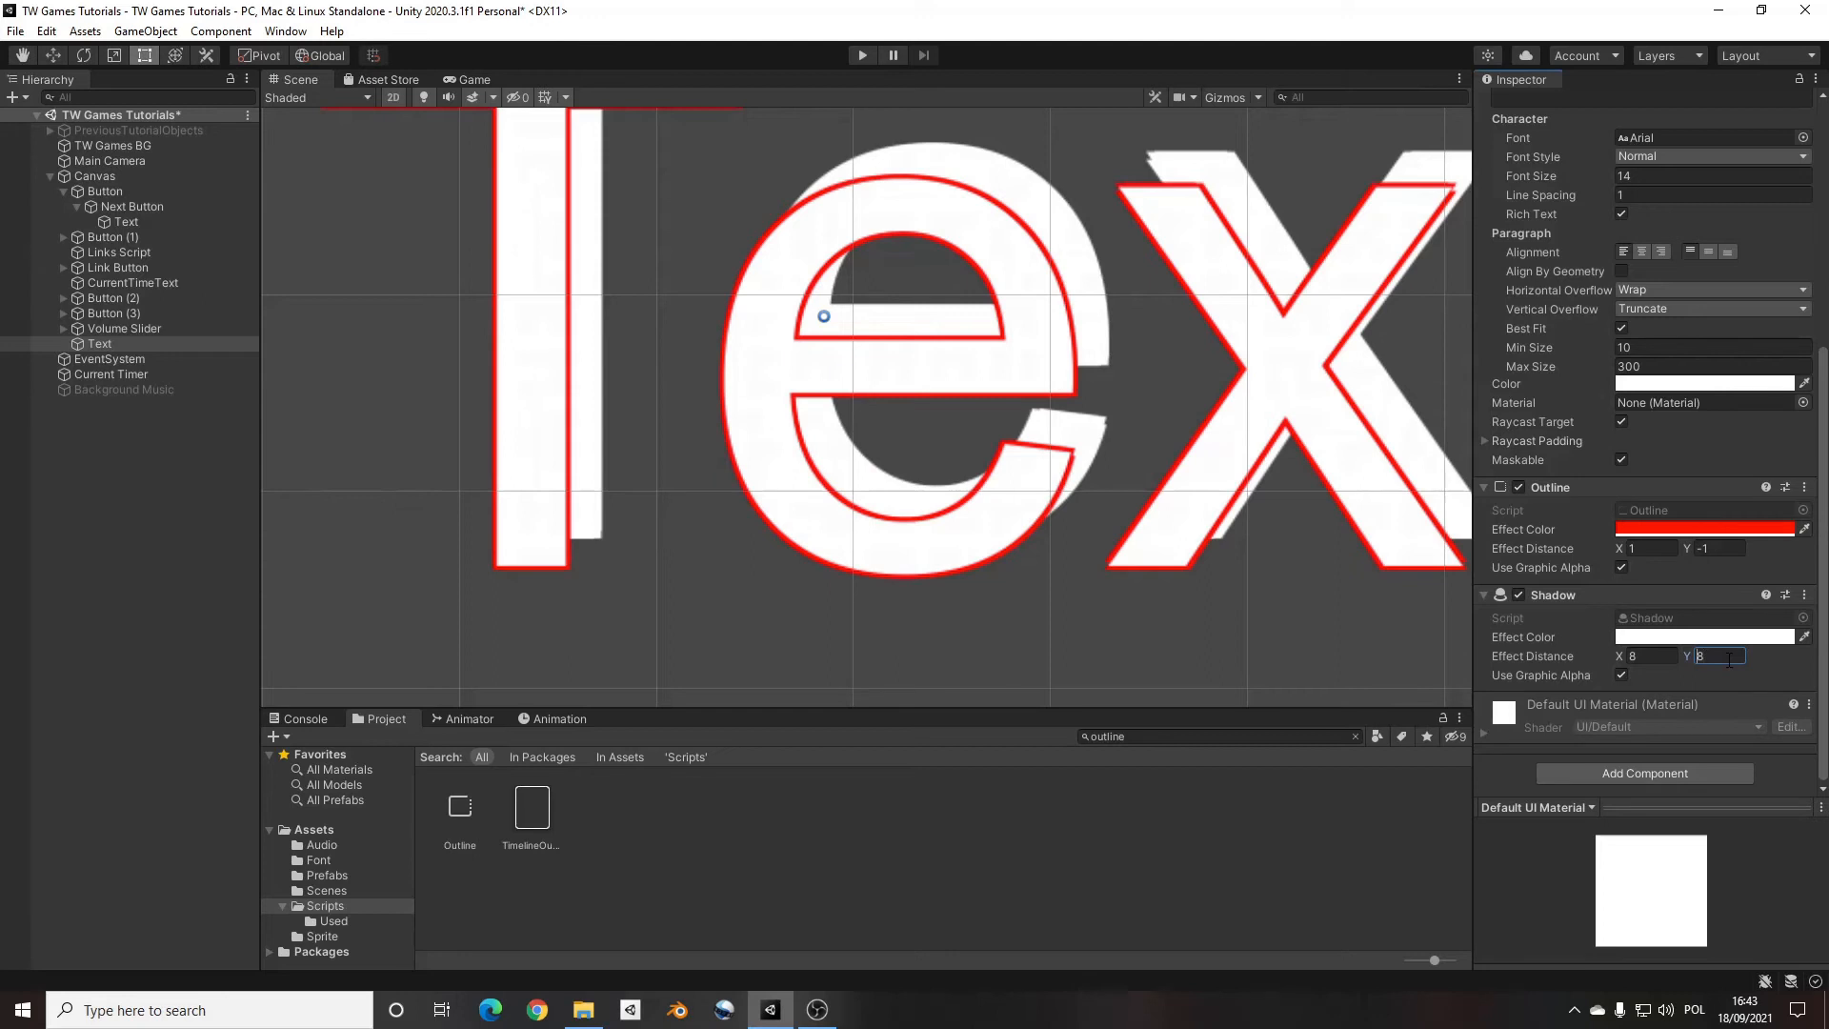
text(-8)
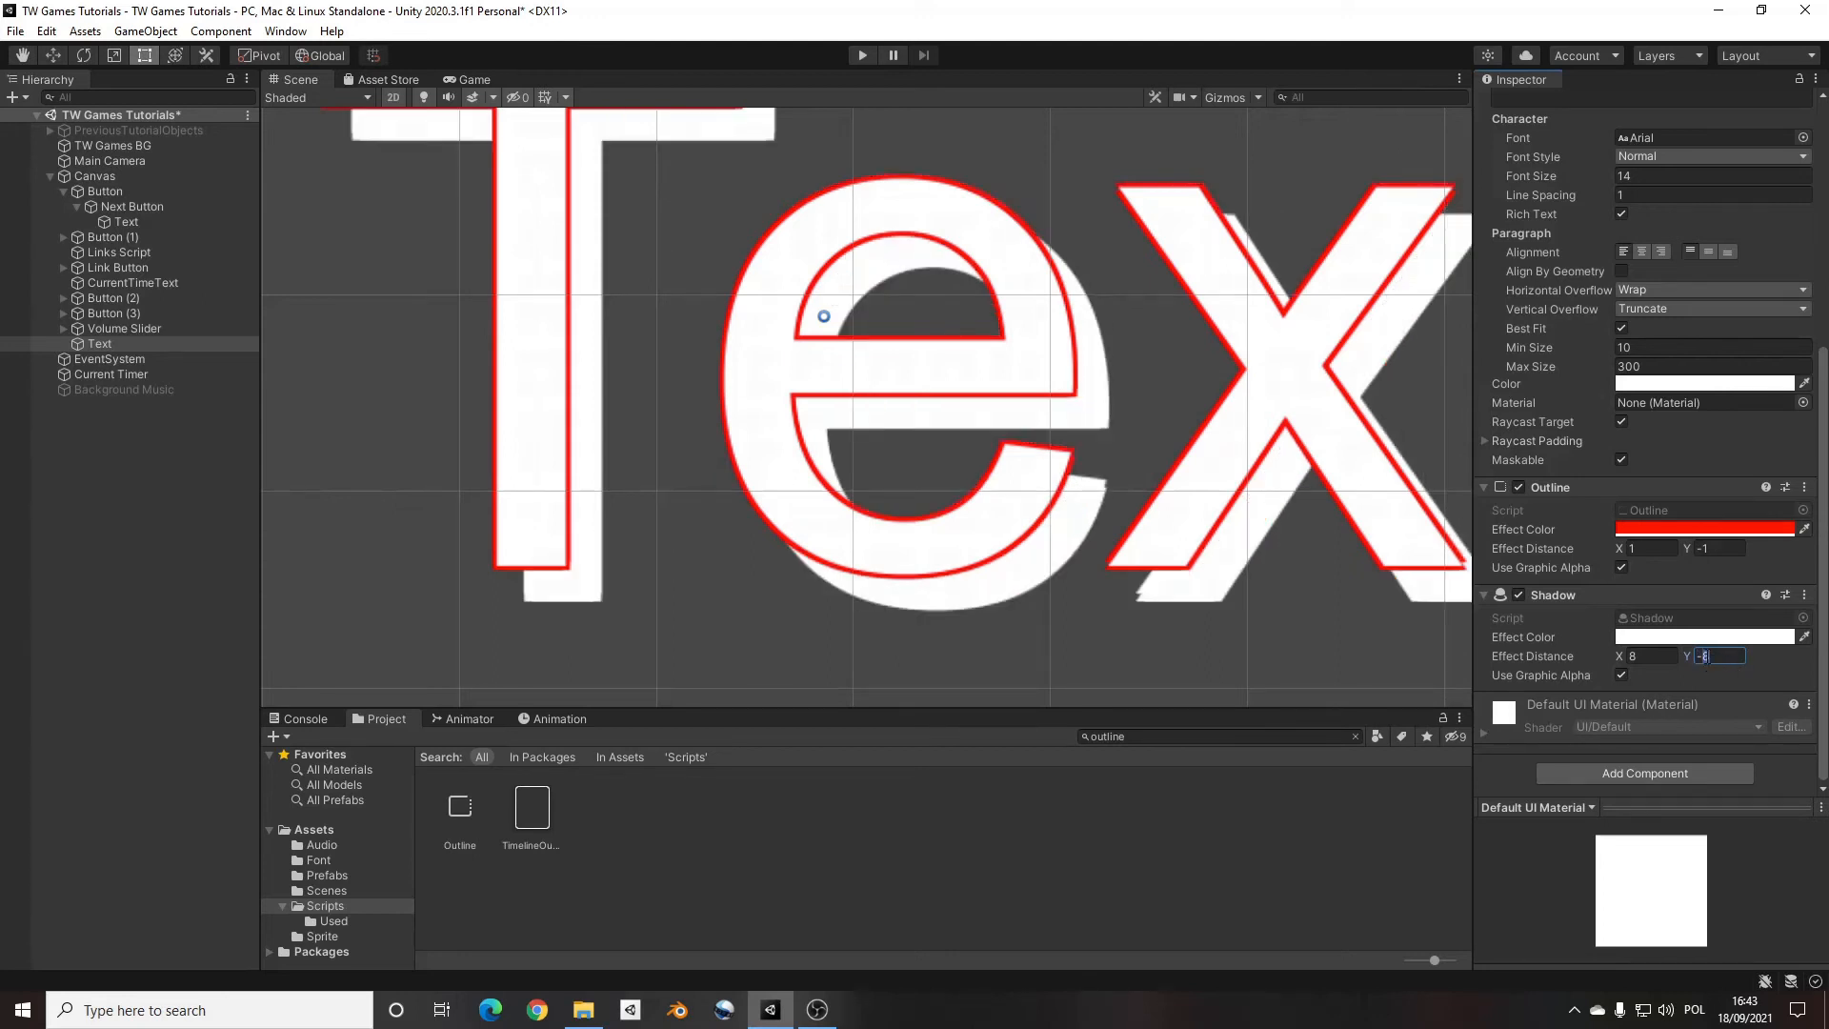
text(4)
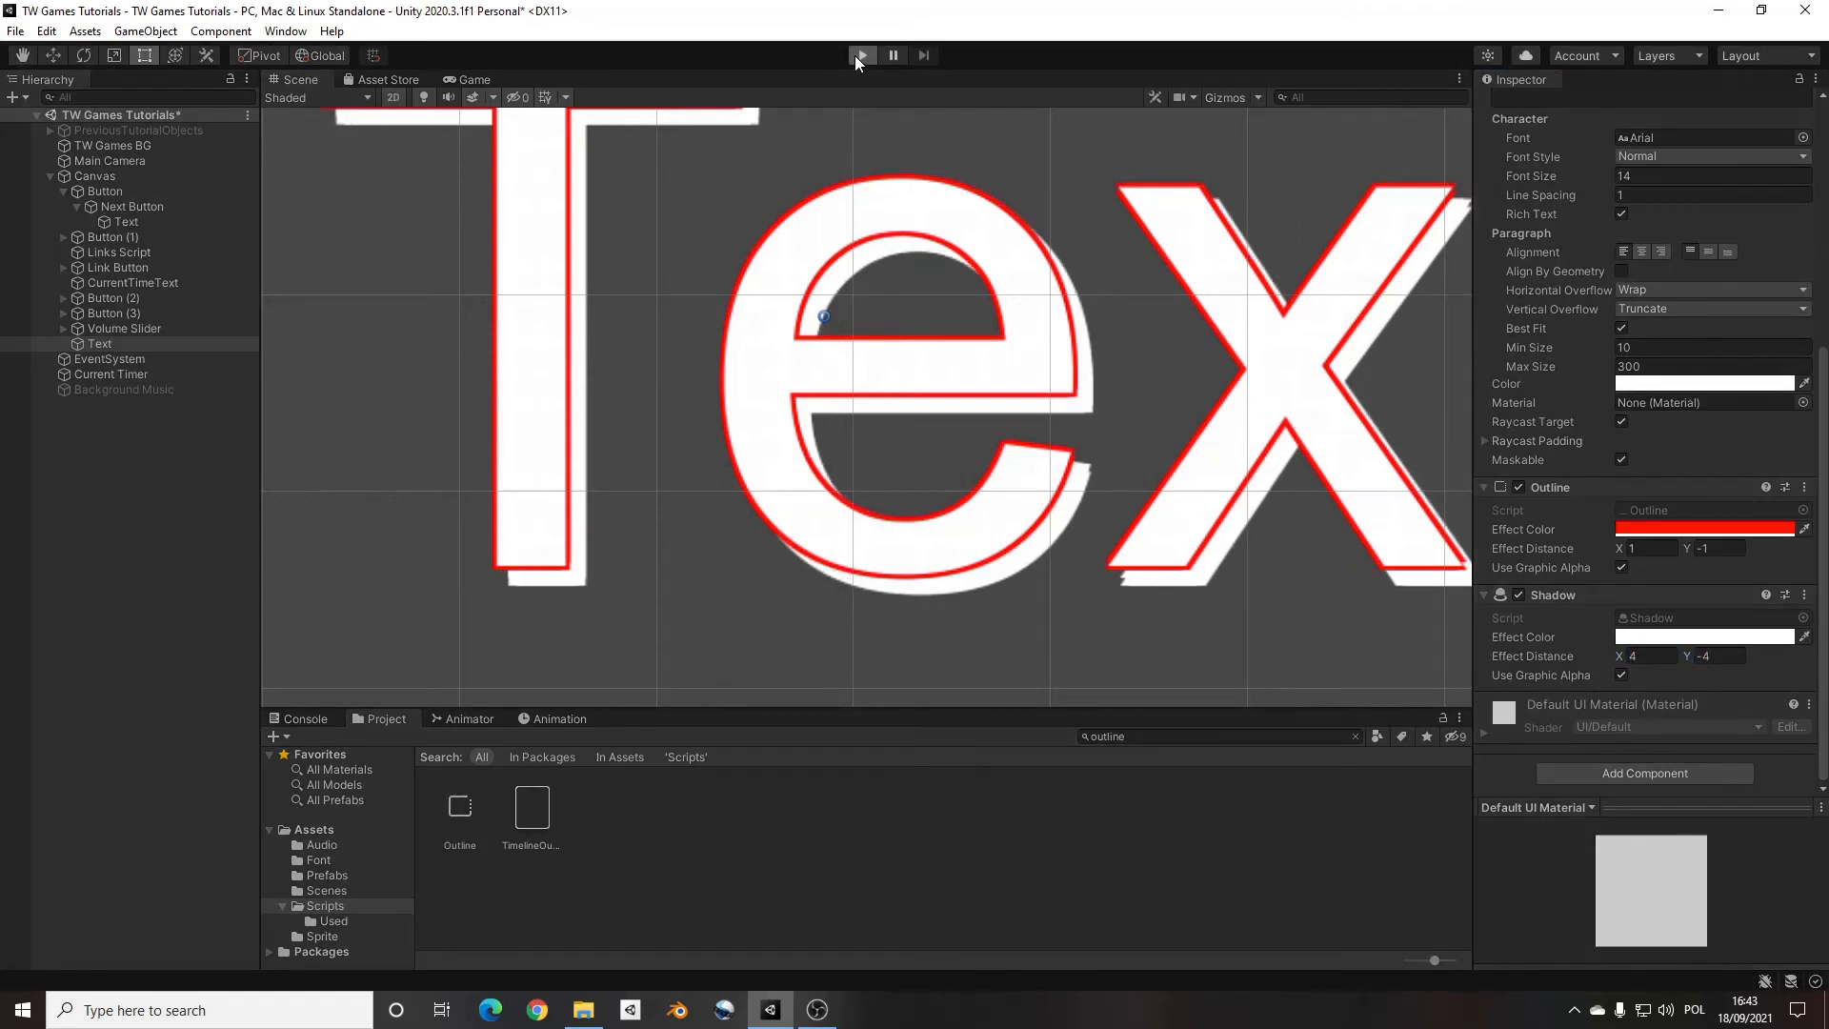
Enter Play mode to preview the text and set Outline distance X to 2
click(861, 55)
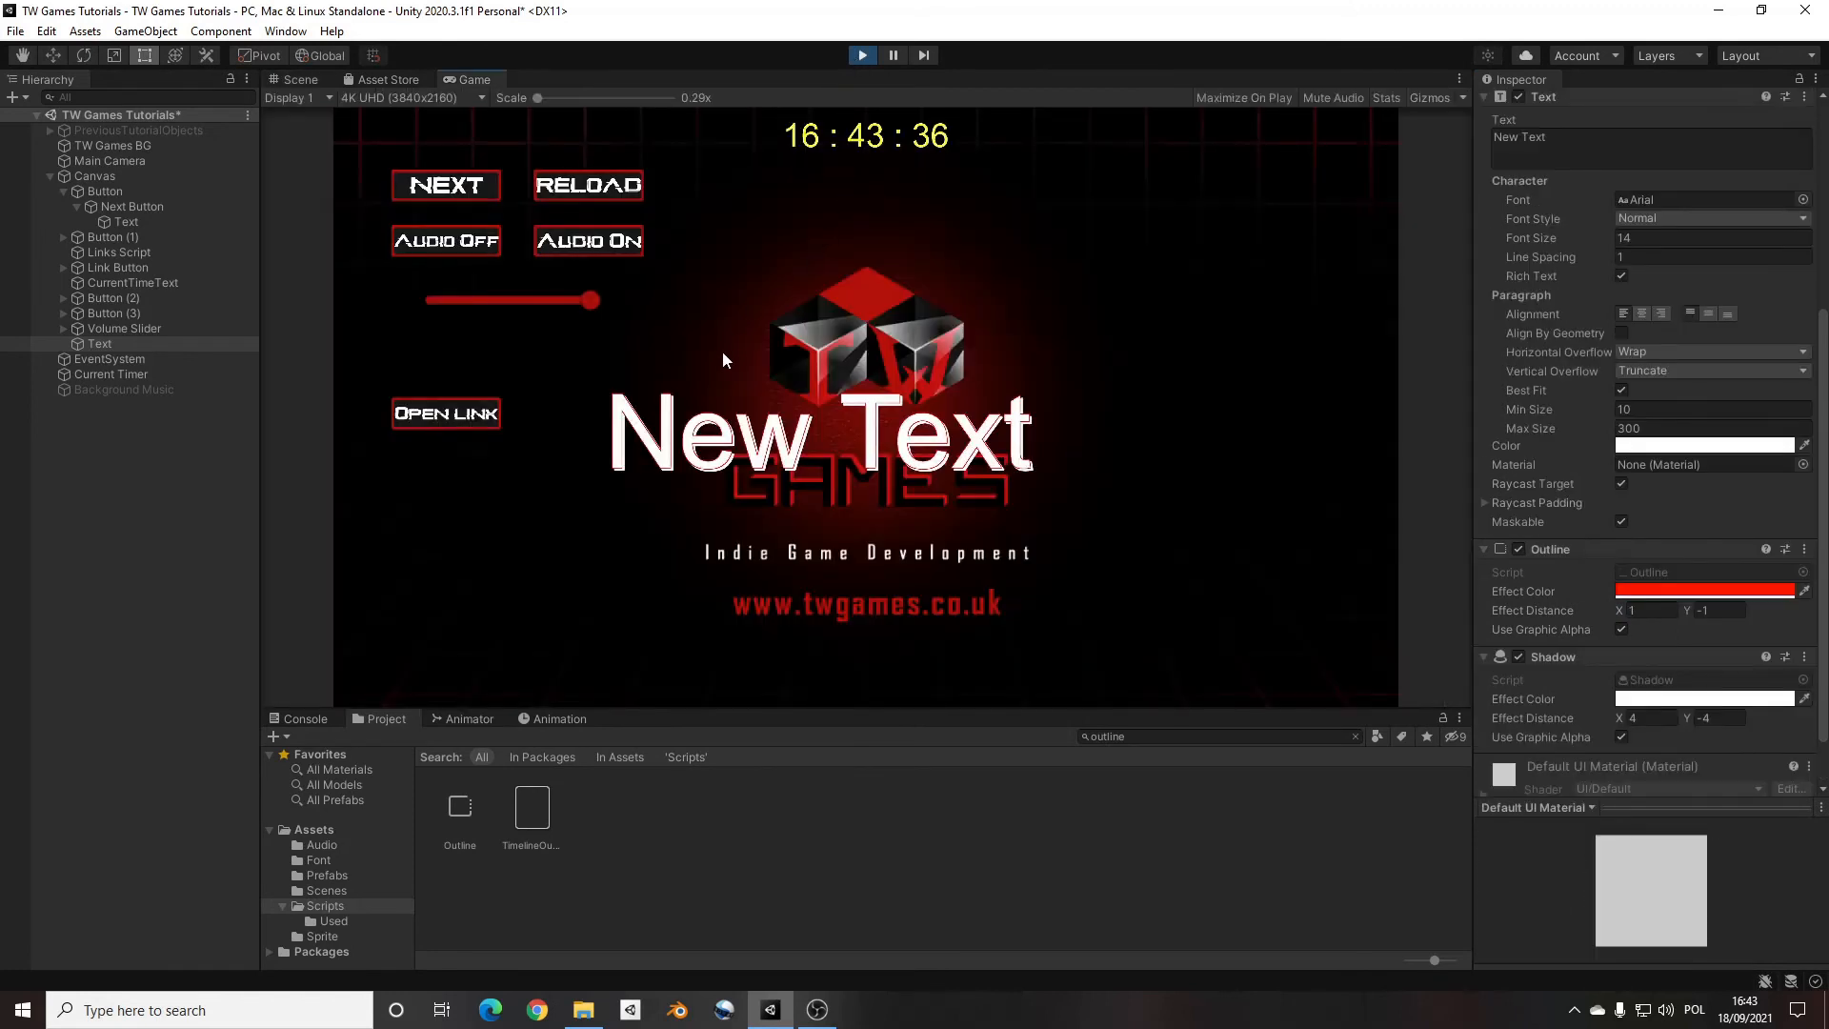
mouse_move(863, 436)
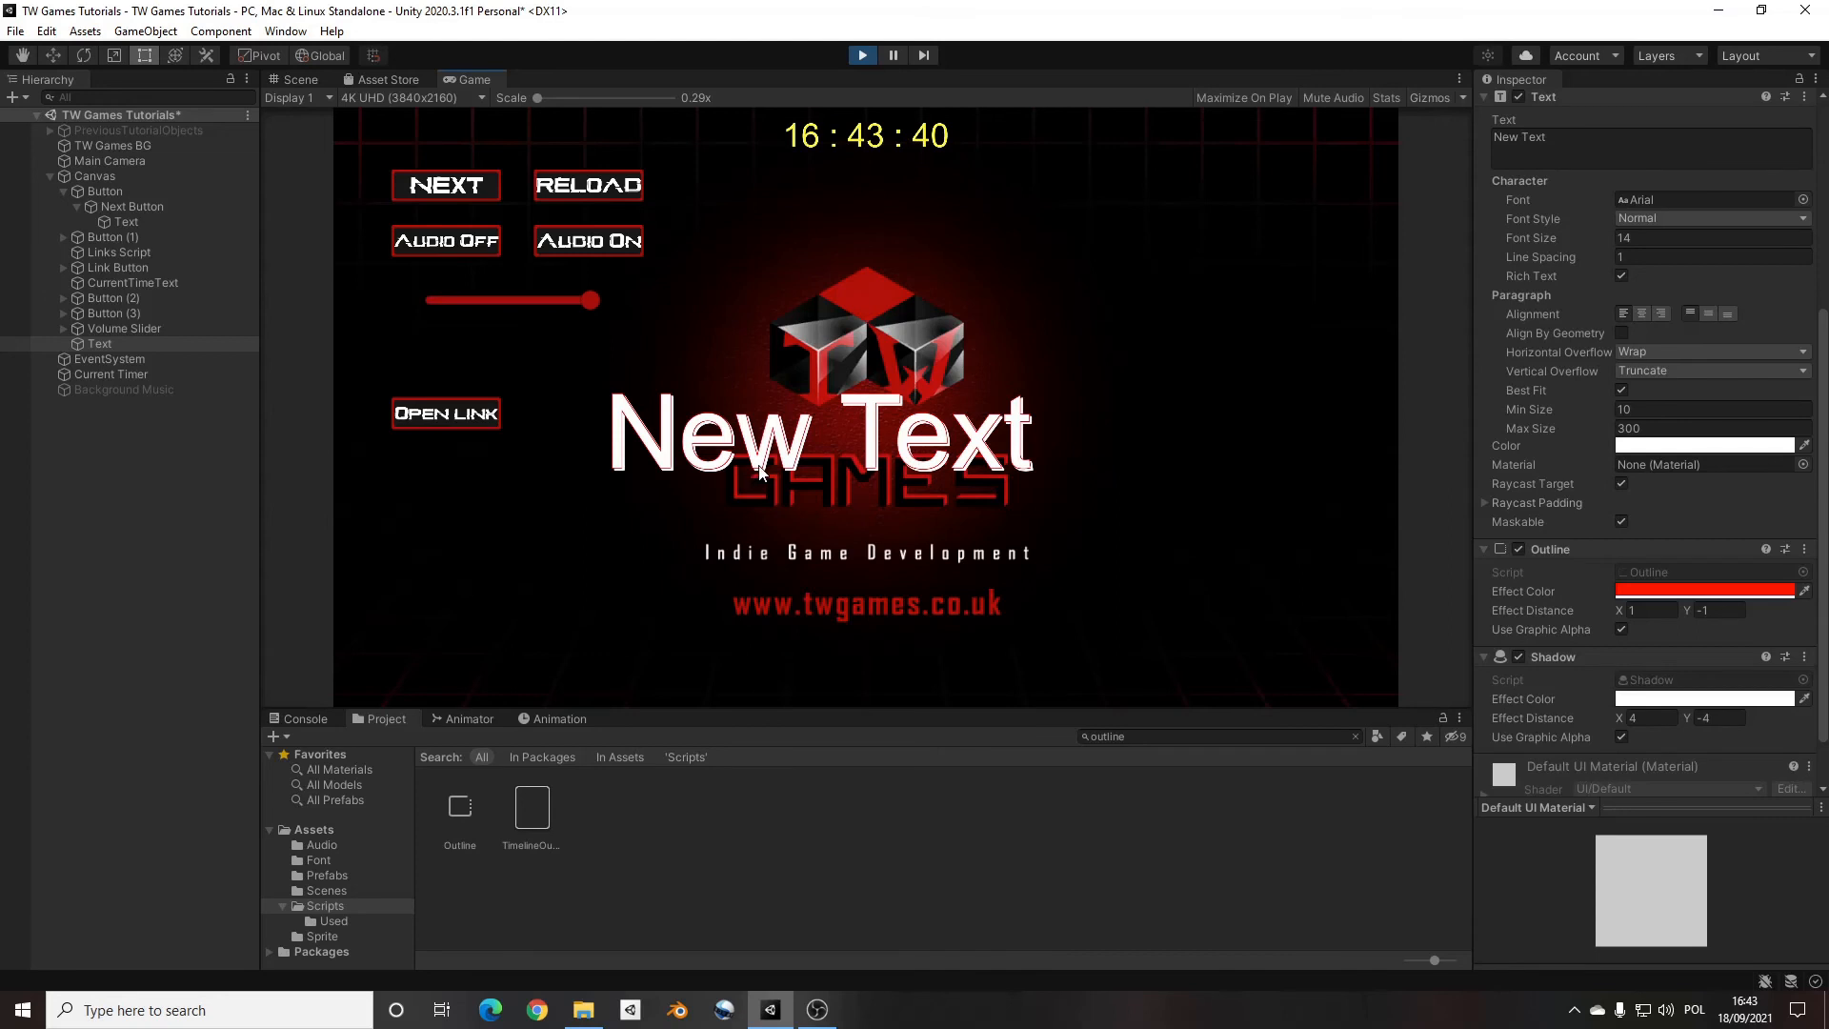
mouse_move(1031, 515)
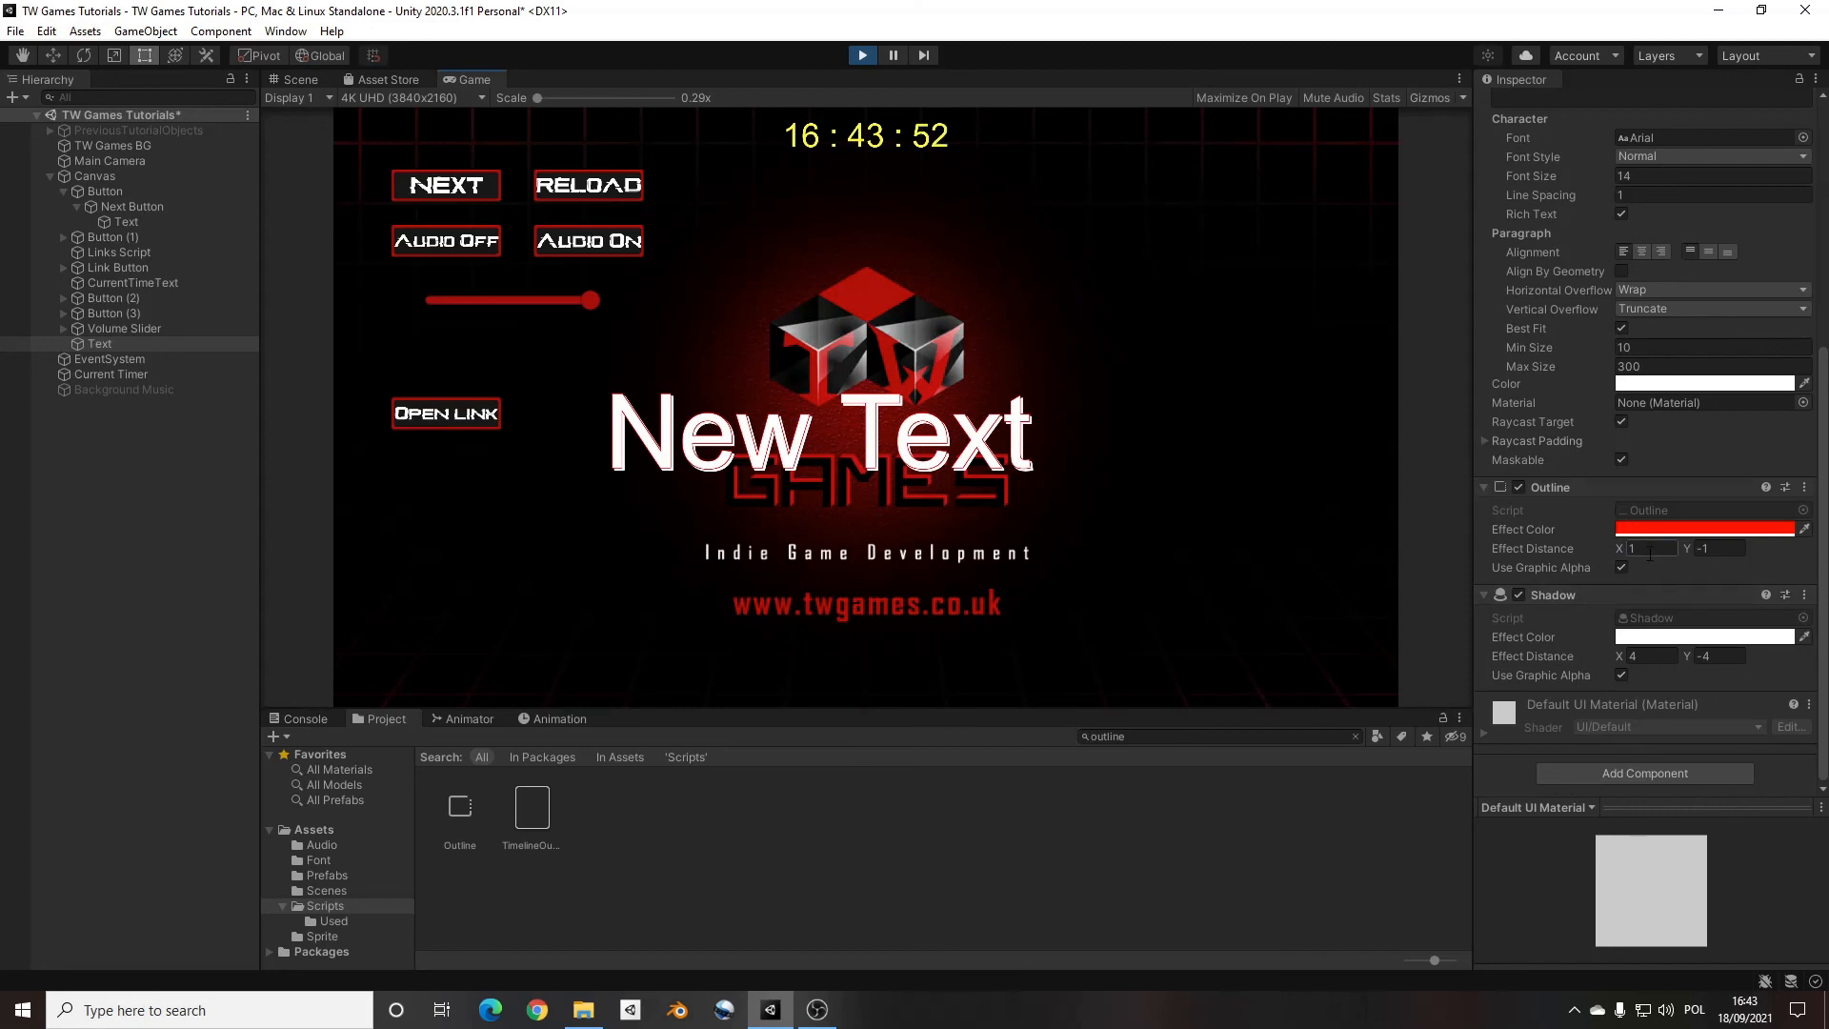
text(2)
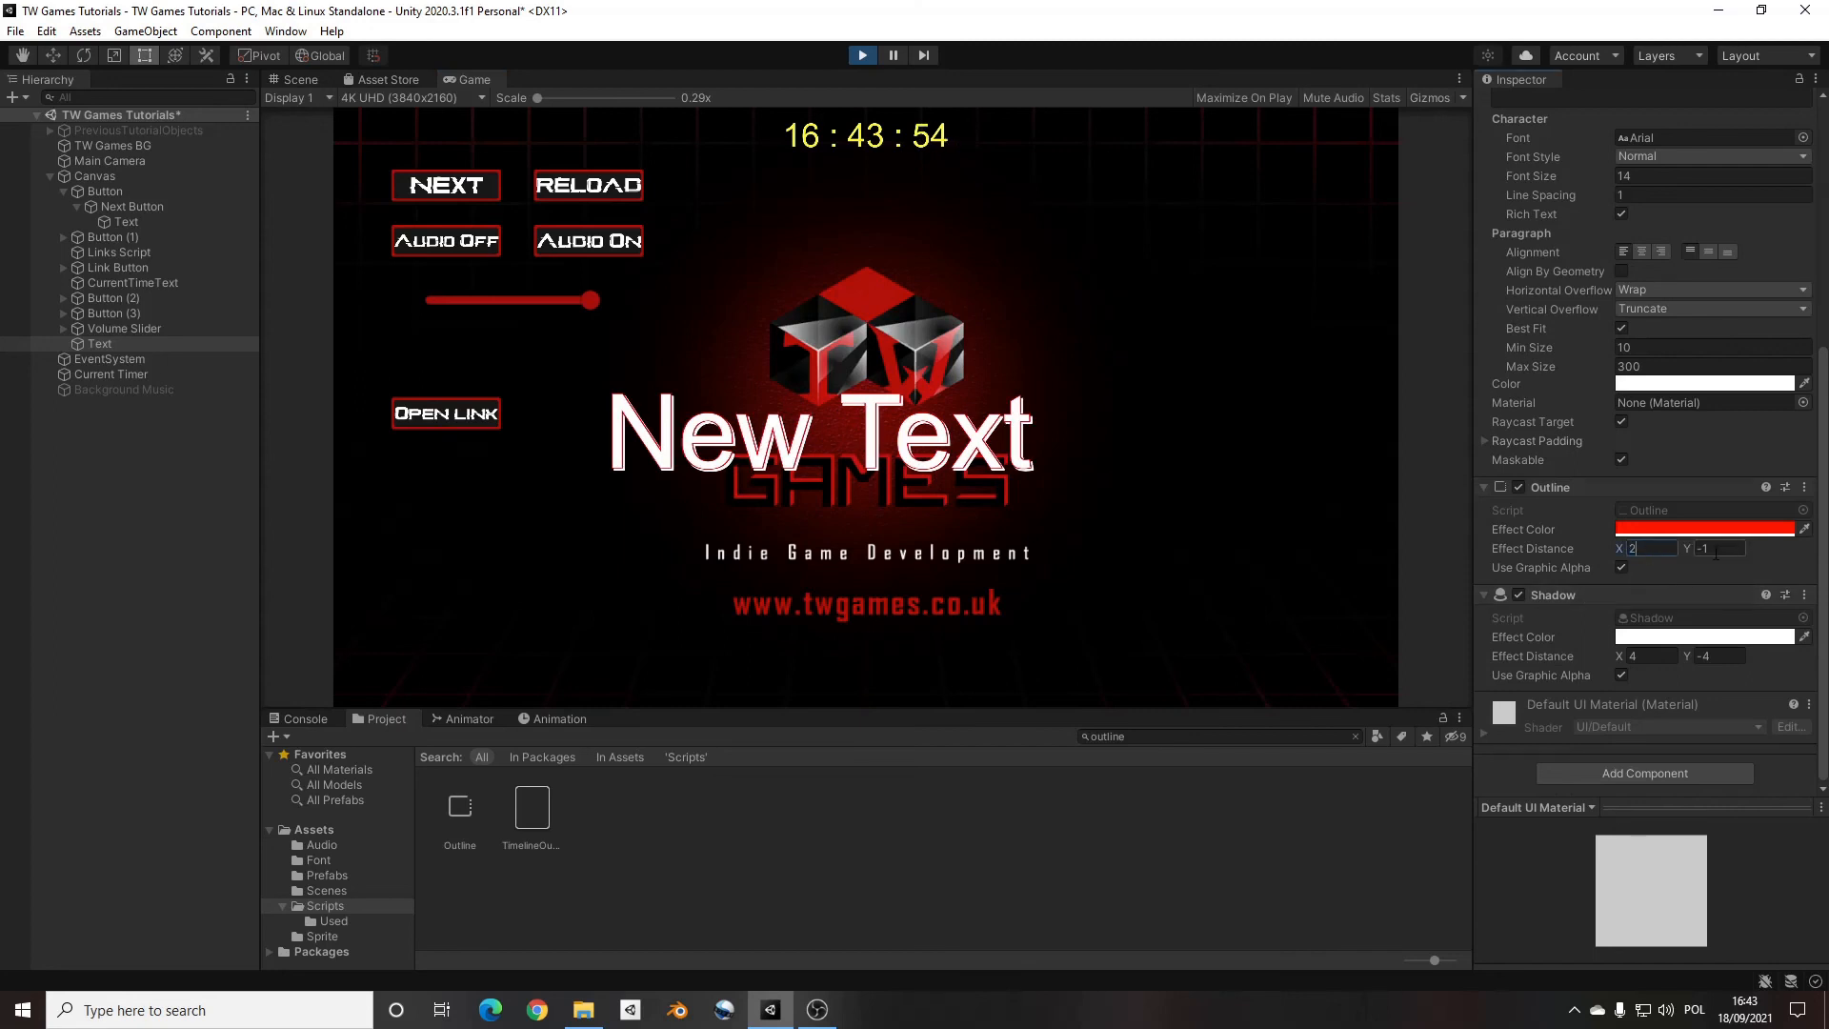